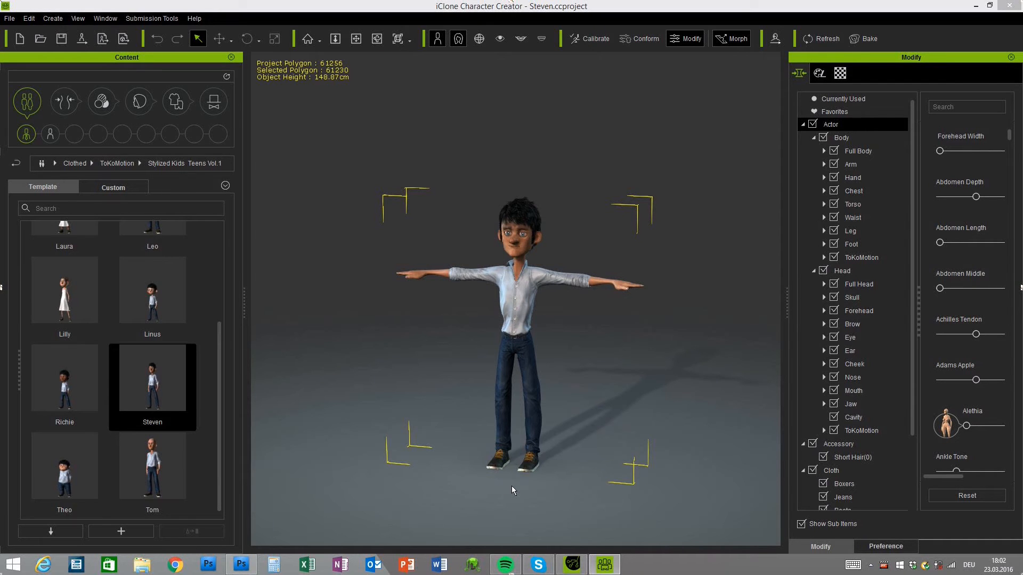
pyautogui.moveTo(648, 367)
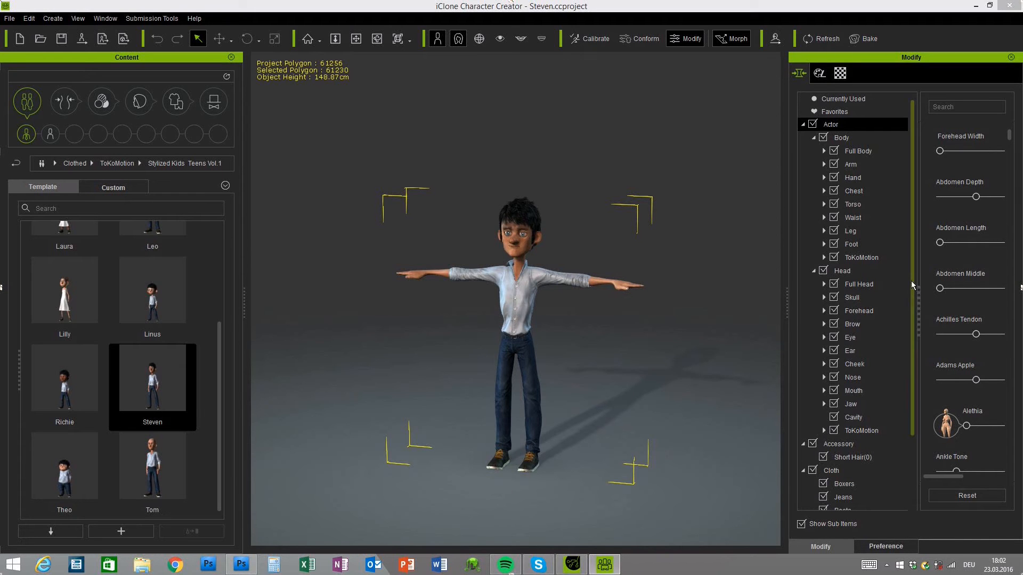
# - Delete the Shirt from Steven's Cloth list, leaving him bare-chested
pyautogui.scroll(-3)
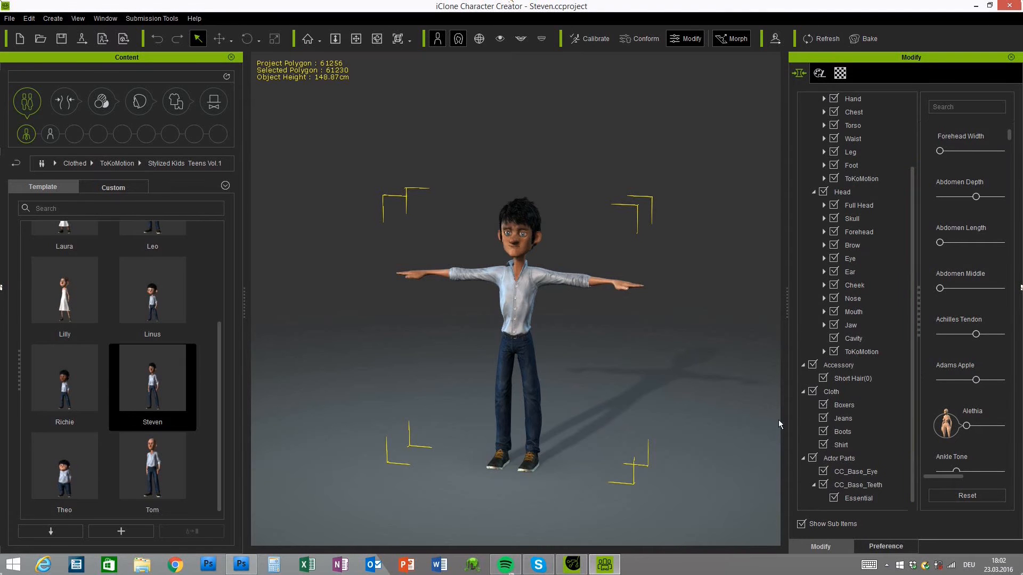
pyautogui.click(843, 431)
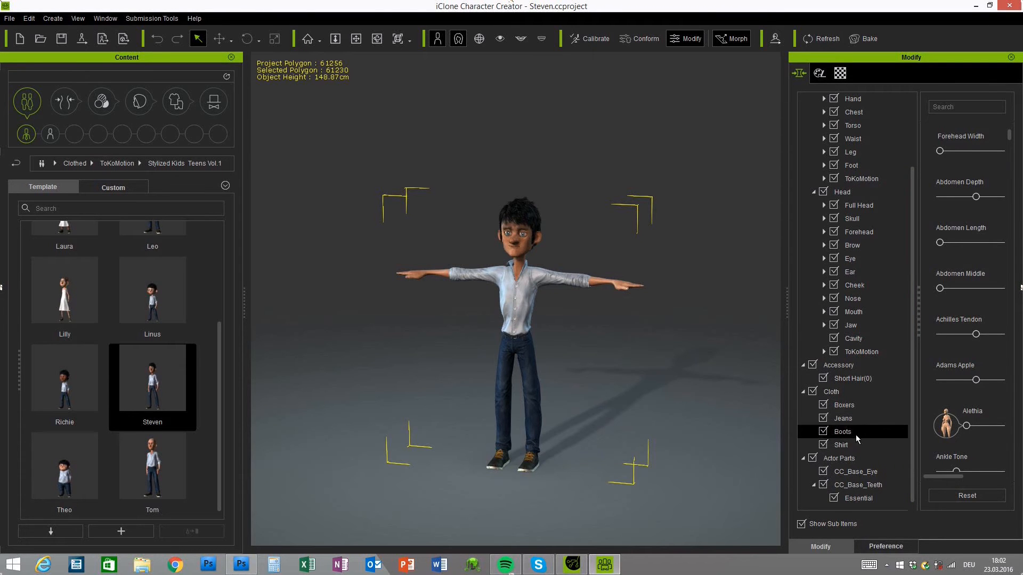
pyautogui.click(841, 444)
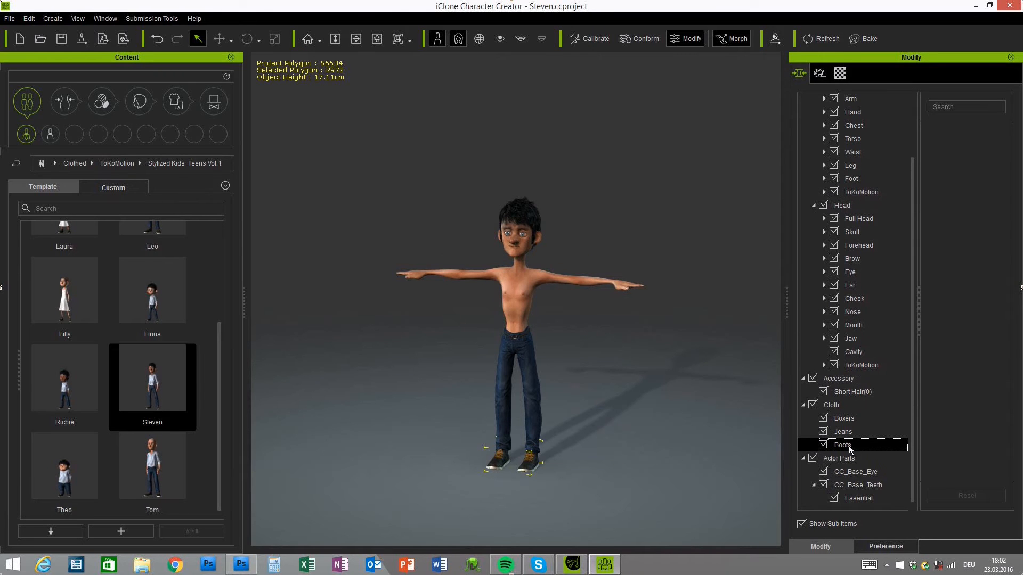
# - Apply T-shirt_D from the Clothing > Shirts library to Steven and select it
pyautogui.click(175, 101)
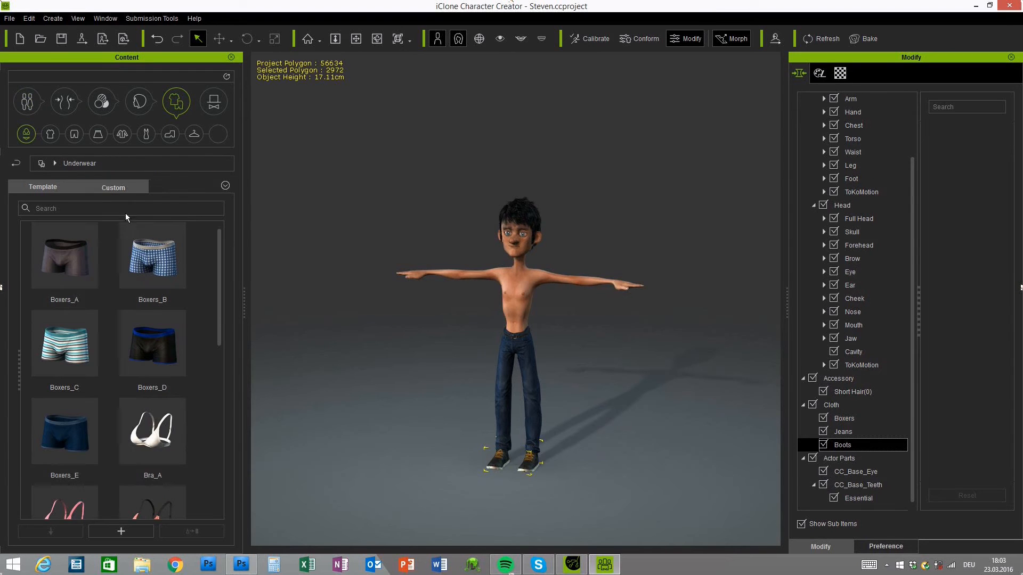
pyautogui.click(74, 134)
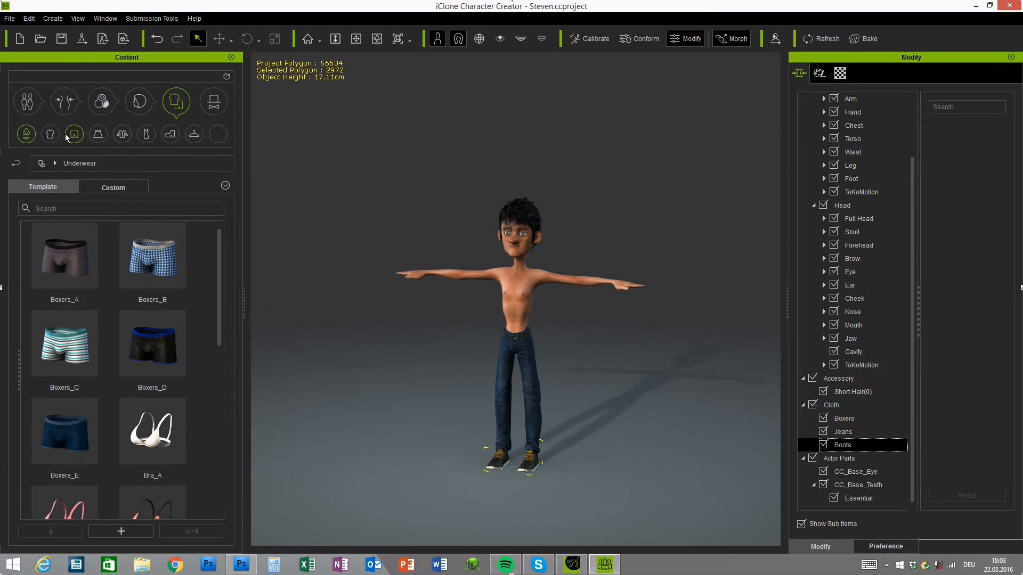
pyautogui.click(49, 134)
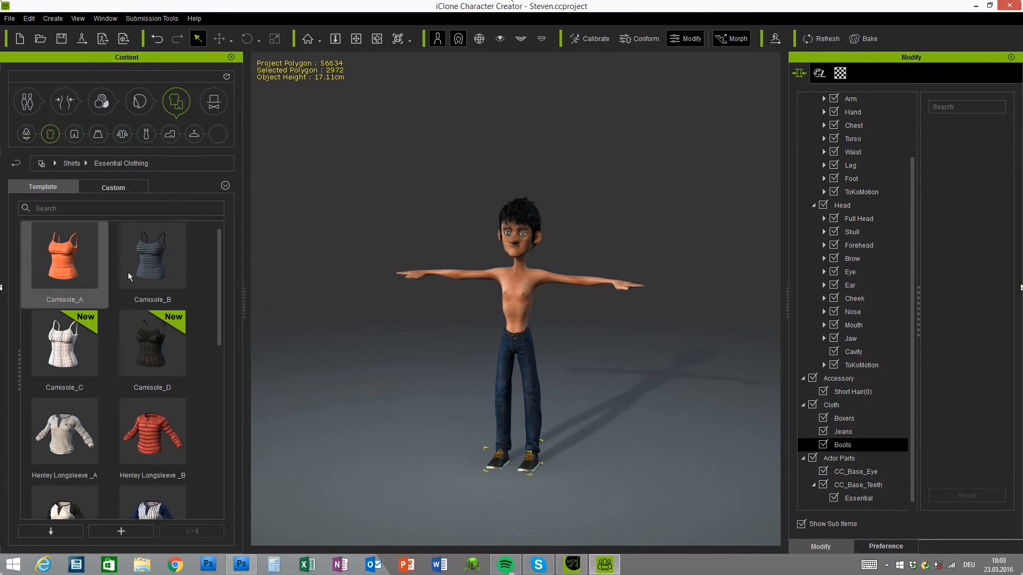
pyautogui.scroll(-3)
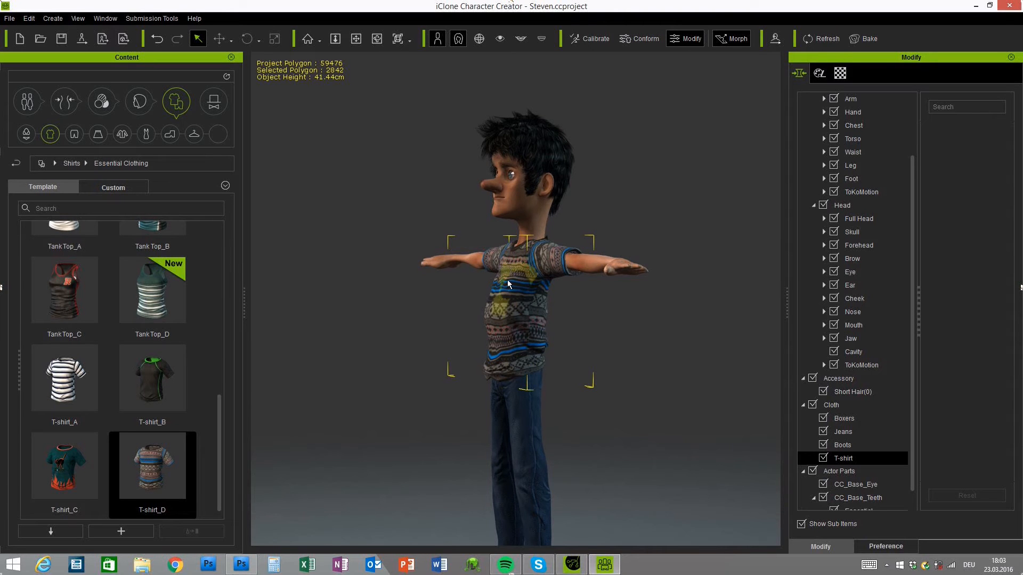
pyautogui.click(640, 39)
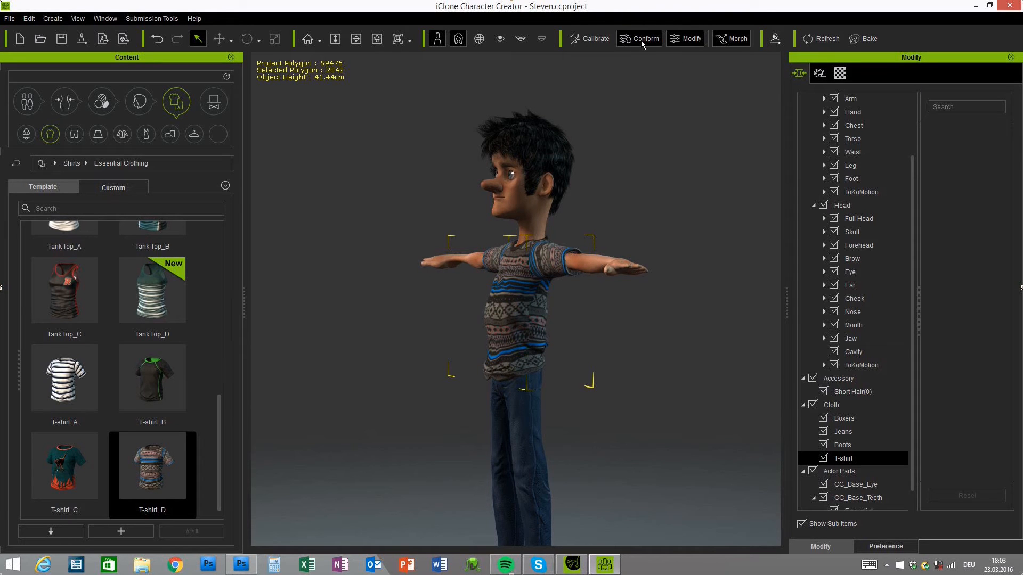
# - Conform the T-shirt with close-fitting raised, collision recalculated, and Smooth set to 2
pyautogui.click(643, 38)
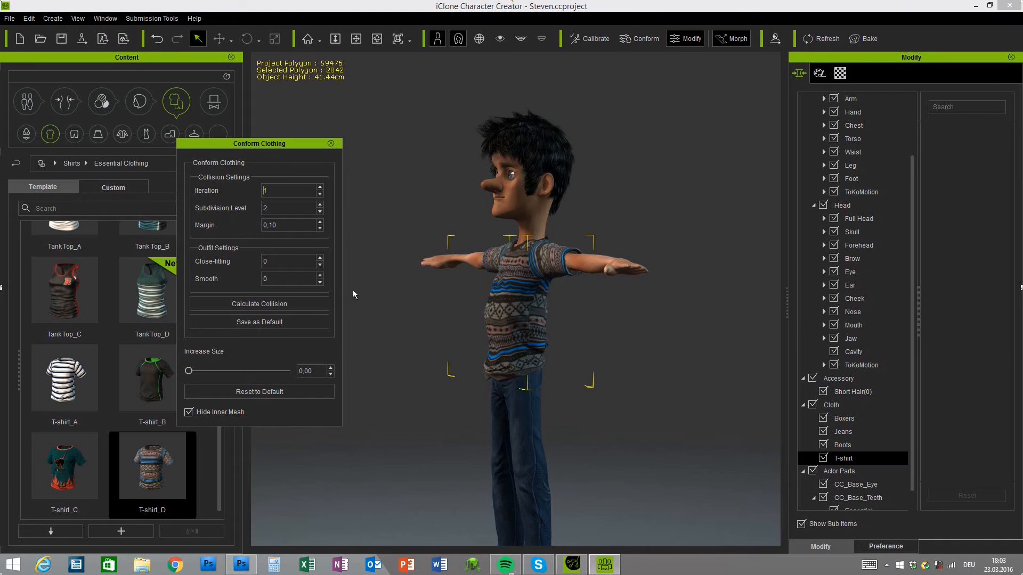
pyautogui.moveTo(194, 267)
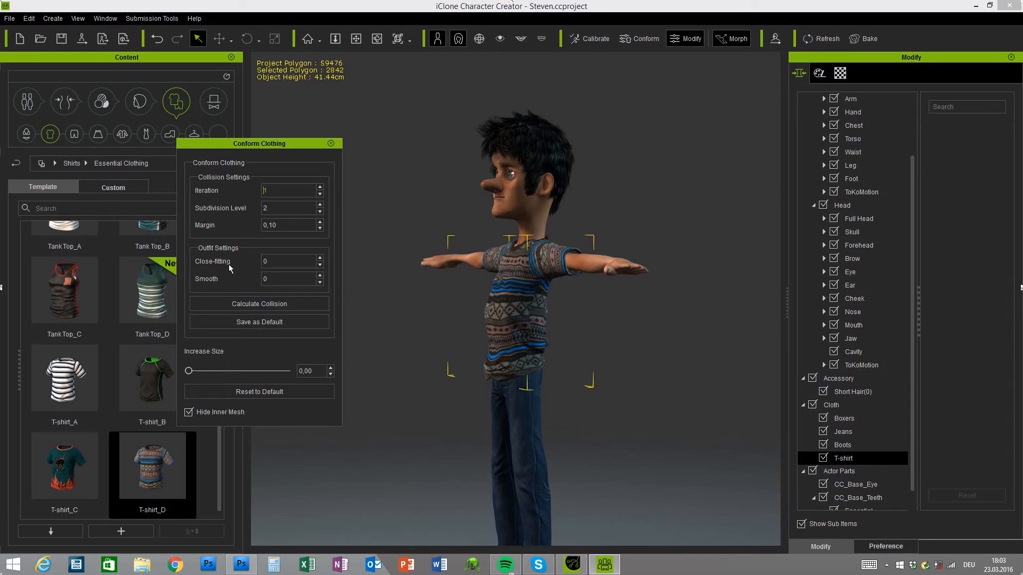
pyautogui.click(319, 258)
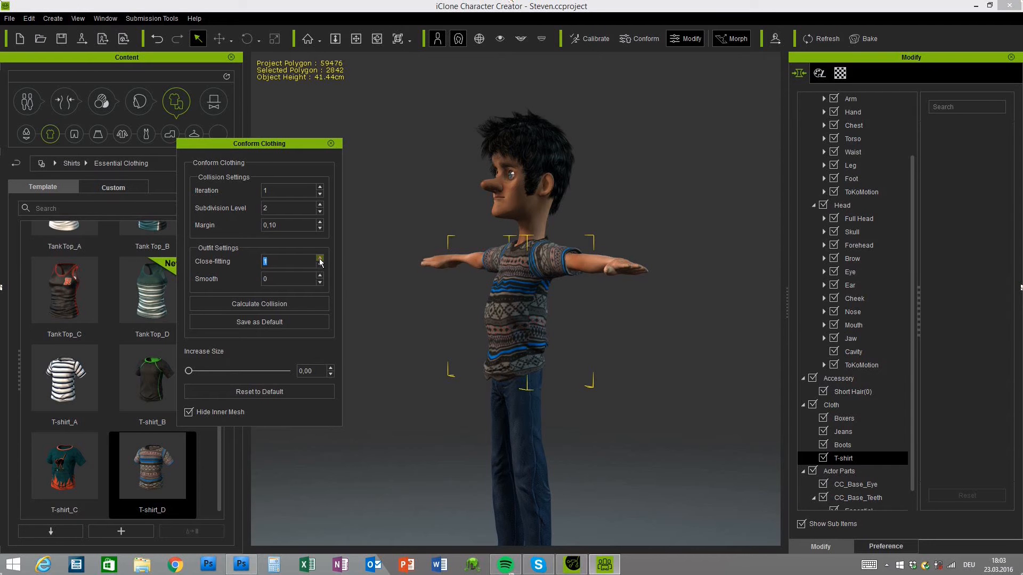
pyautogui.click(320, 259)
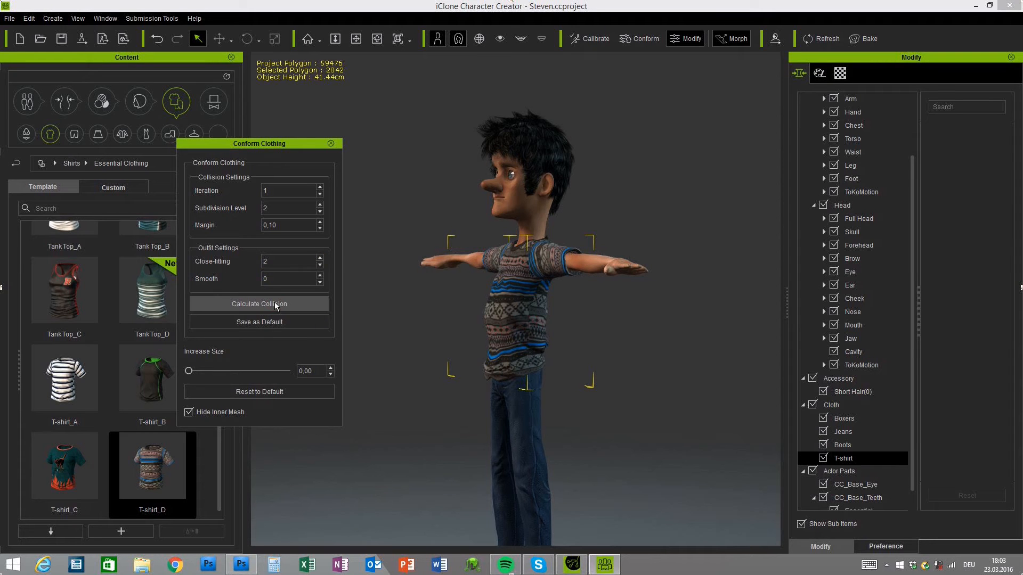
pyautogui.click(258, 304)
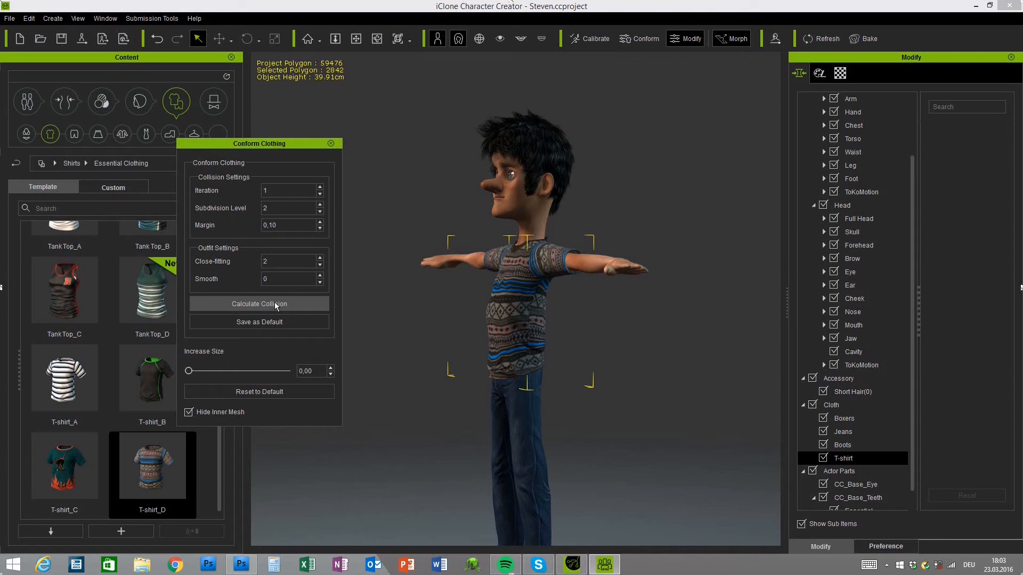
pyautogui.click(258, 303)
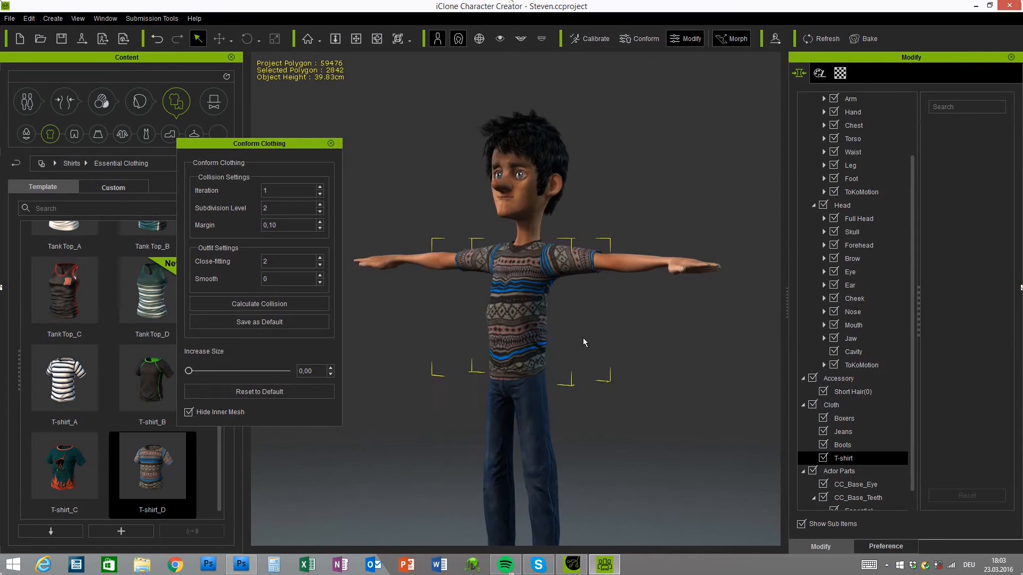
pyautogui.click(320, 265)
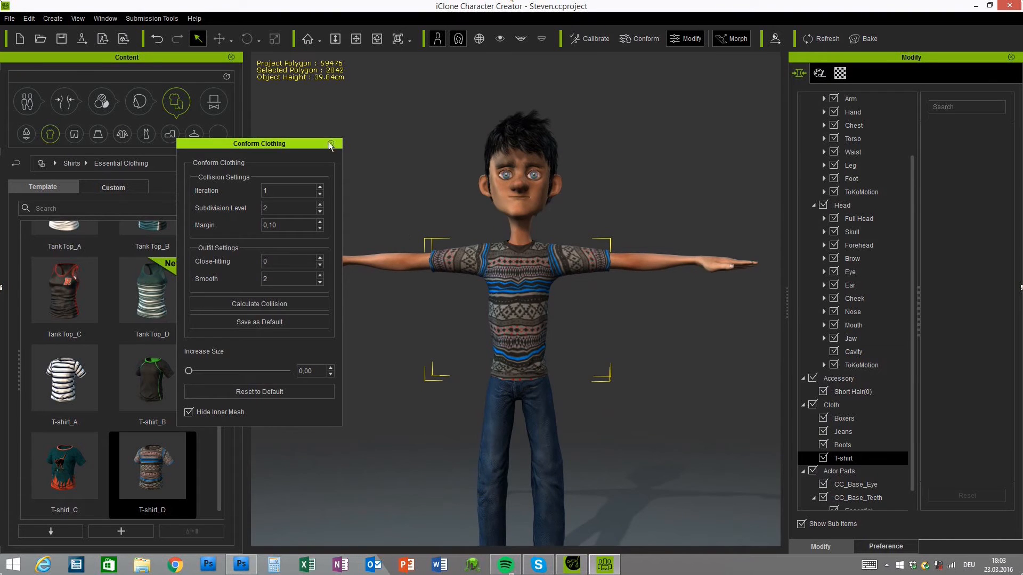
pyautogui.click(331, 143)
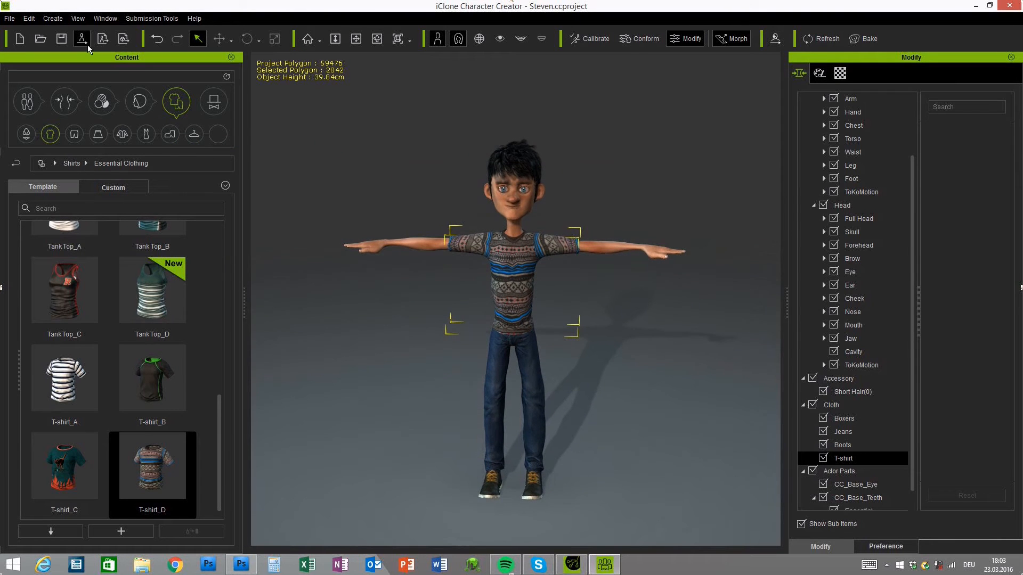
pyautogui.moveTo(81, 39)
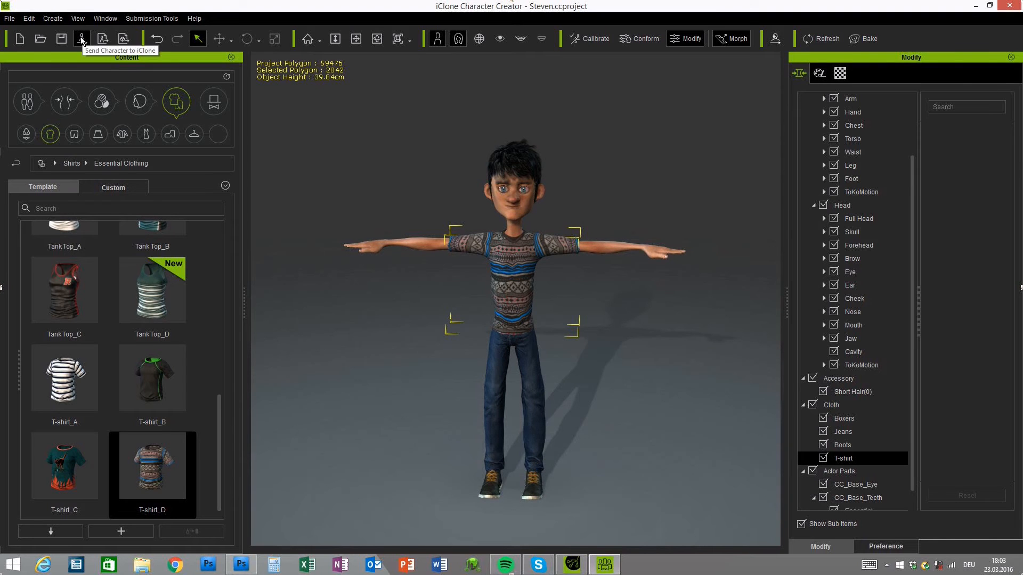
# - Send Steven in his T-shirt to iClone and confirm the transfer
pyautogui.click(81, 38)
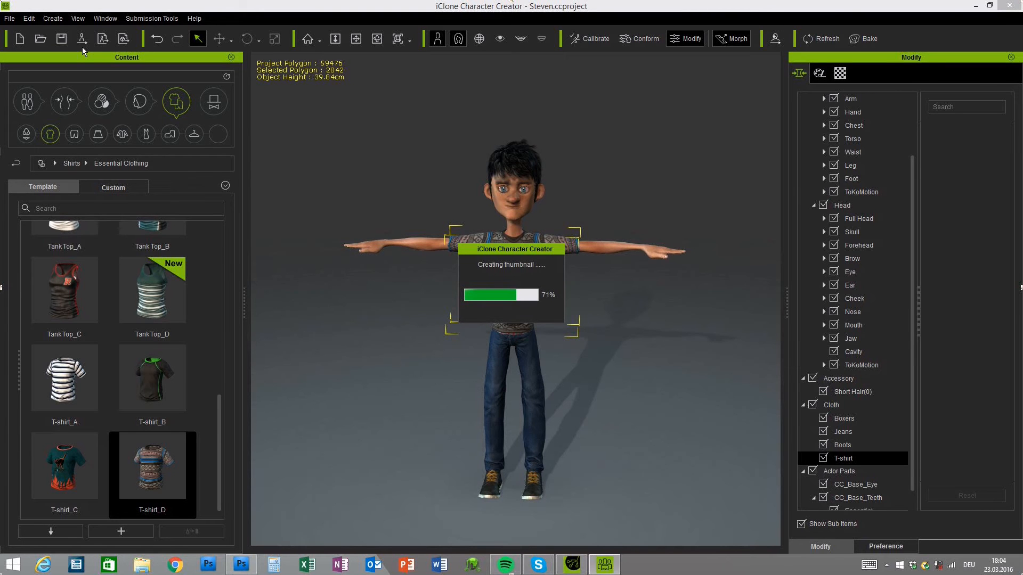
pyautogui.click(571, 565)
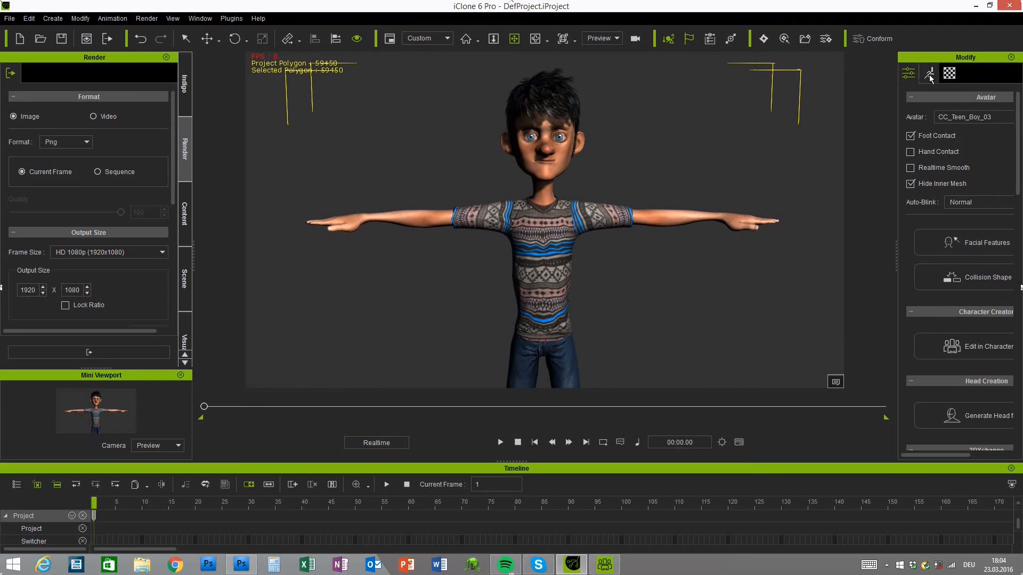
# - Drag Steven's right hand IK effector in Edit Motion Layer to bend the arm
pyautogui.click(872, 73)
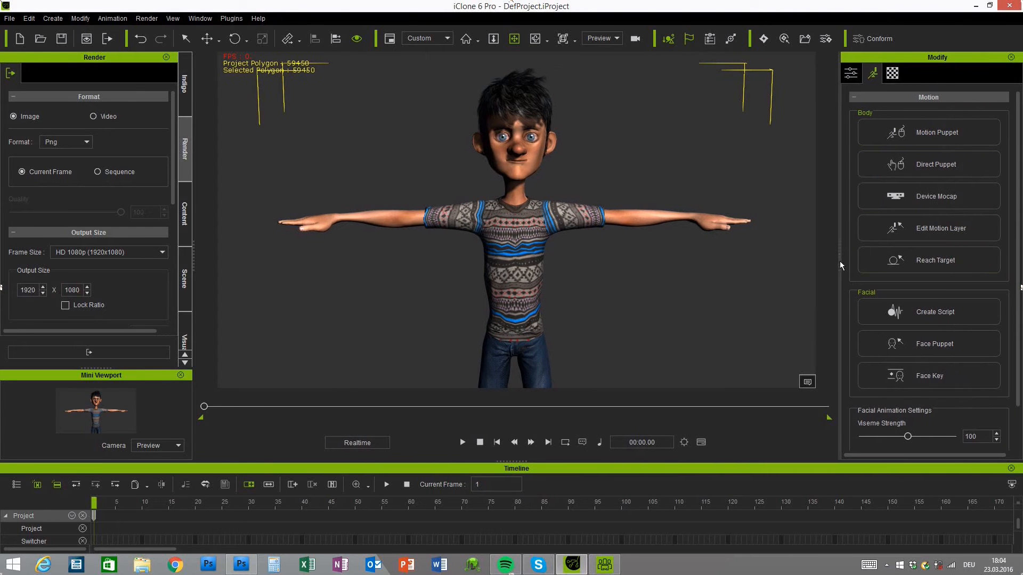
pyautogui.click(941, 229)
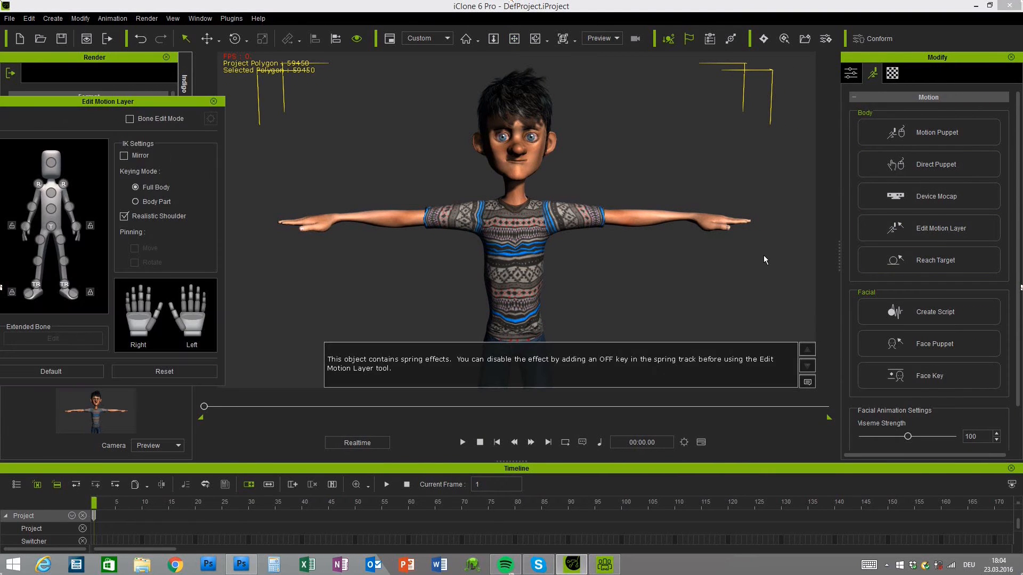
pyautogui.click(321, 224)
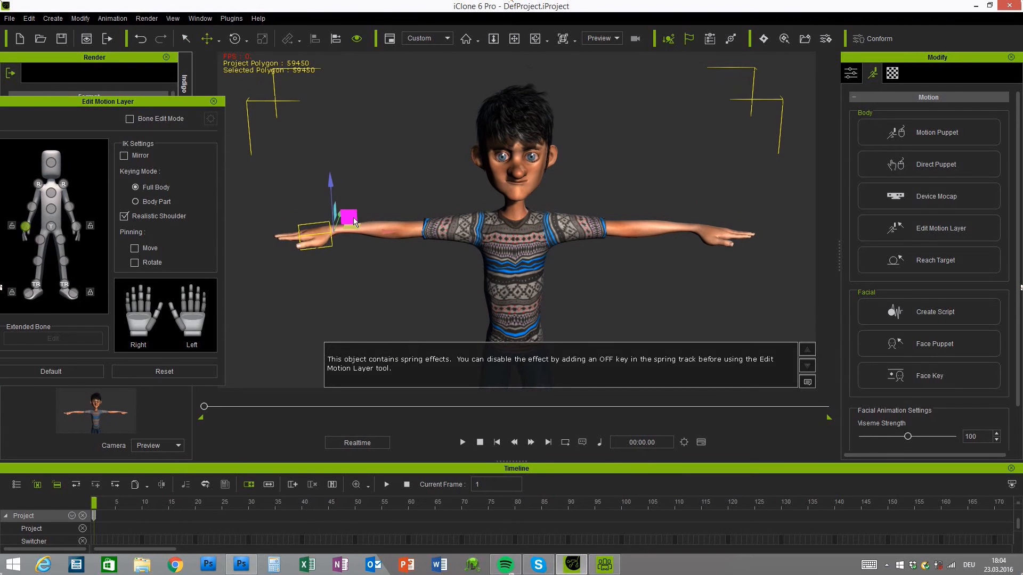
pyautogui.moveTo(349, 218); pyautogui.dragTo(431, 235)
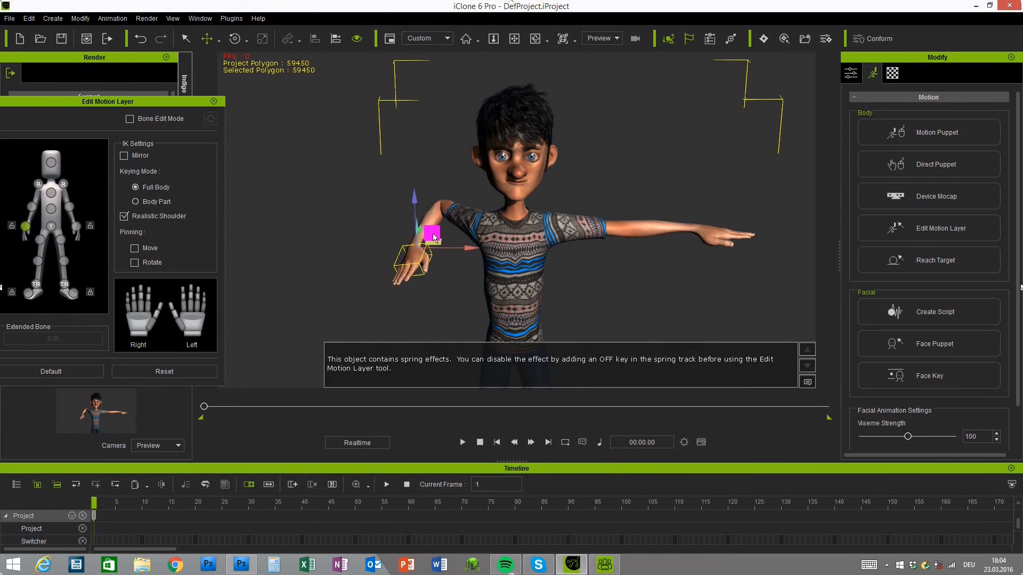
pyautogui.moveTo(430, 233); pyautogui.dragTo(451, 184)
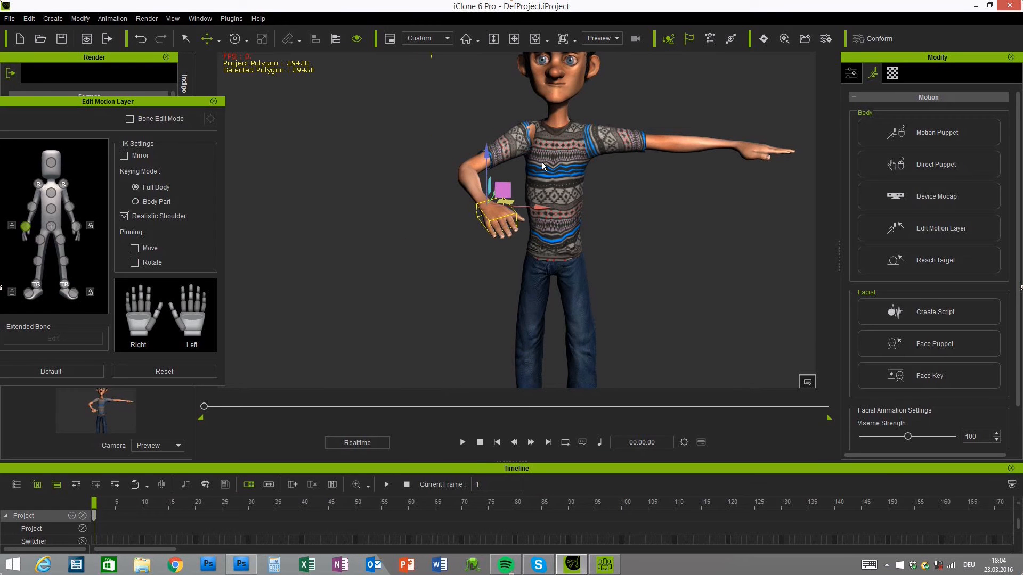
pyautogui.moveTo(425, 157)
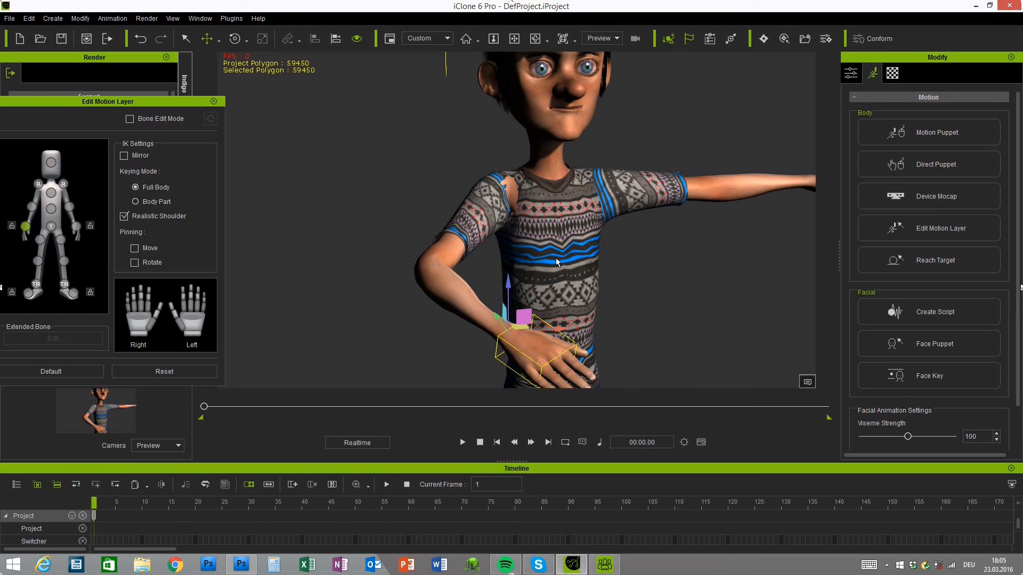
pyautogui.moveTo(534, 212)
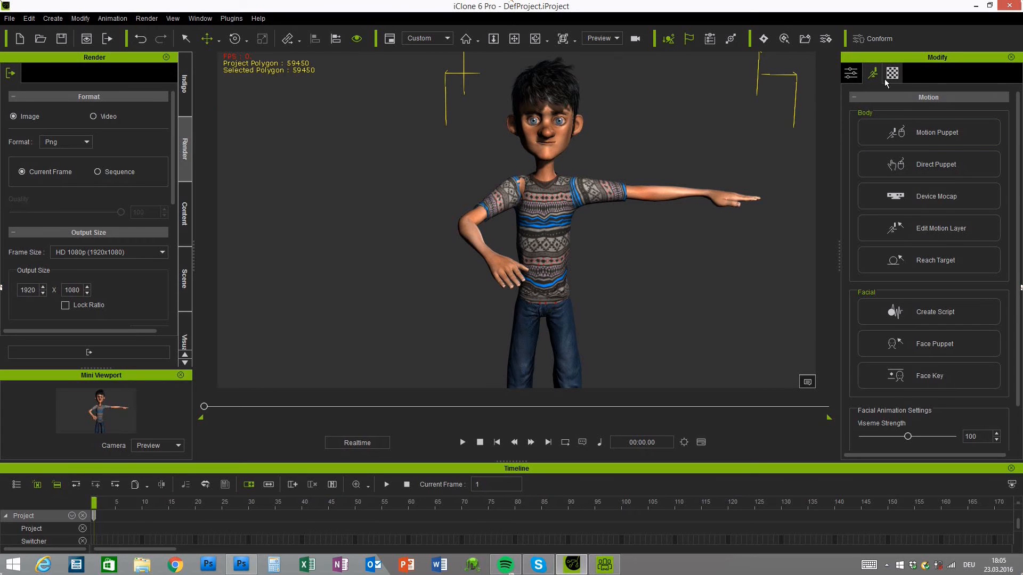
# - Launch Skin_Body's Diffuse and Opacity maps from the Material tab into the image editor
pyautogui.click(893, 73)
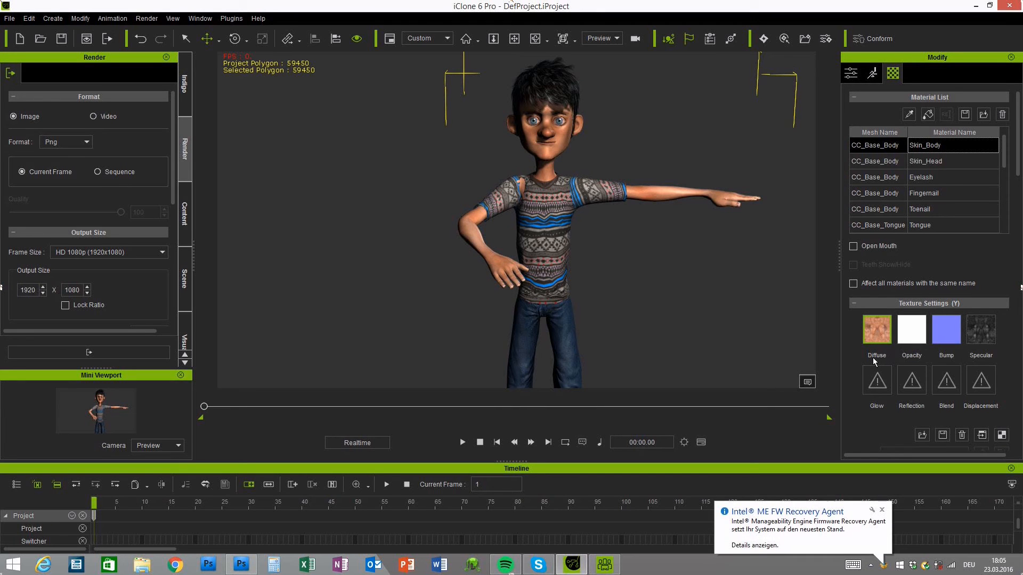
pyautogui.moveTo(942, 359)
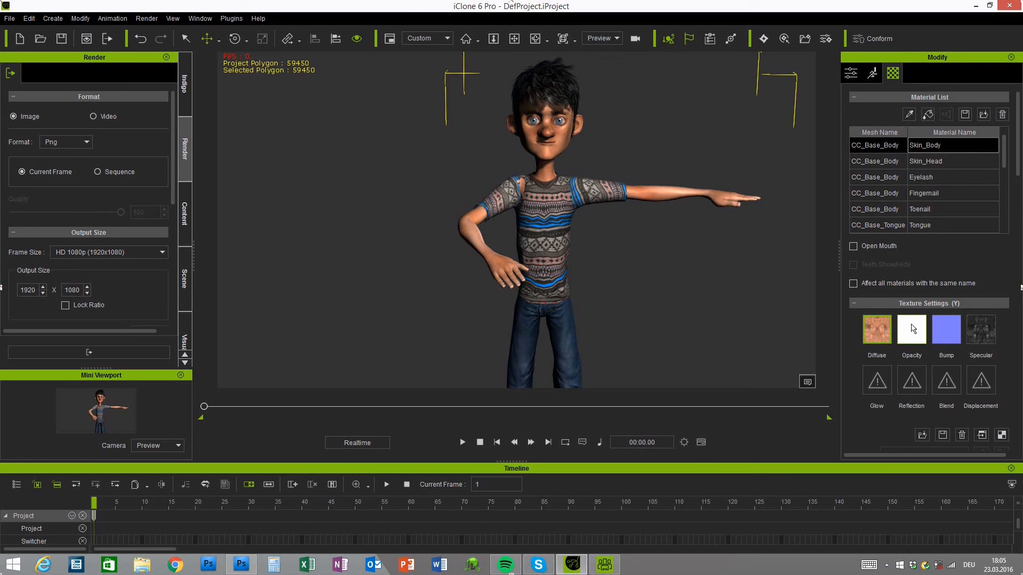
pyautogui.moveTo(912, 329)
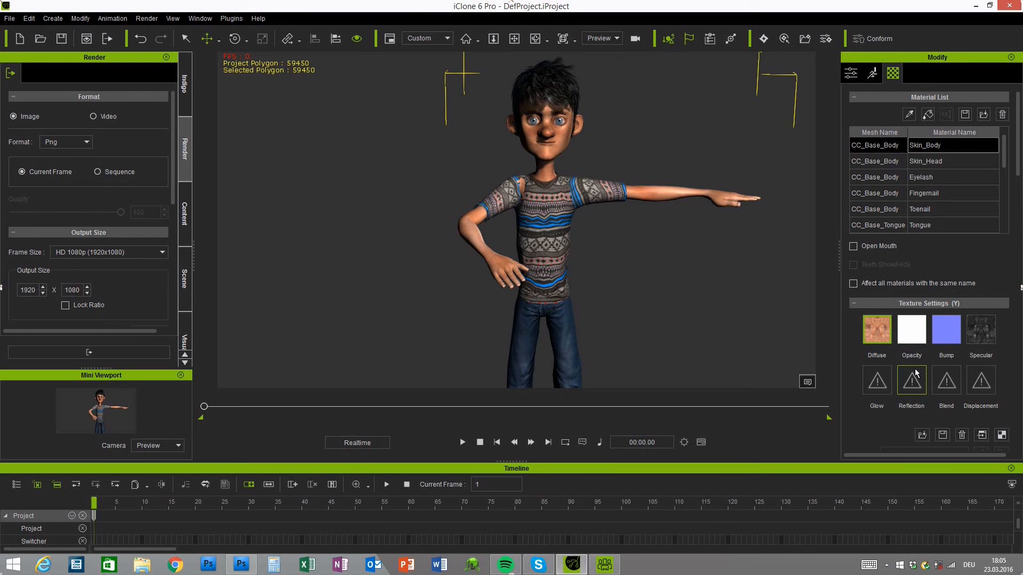
pyautogui.moveTo(872, 364)
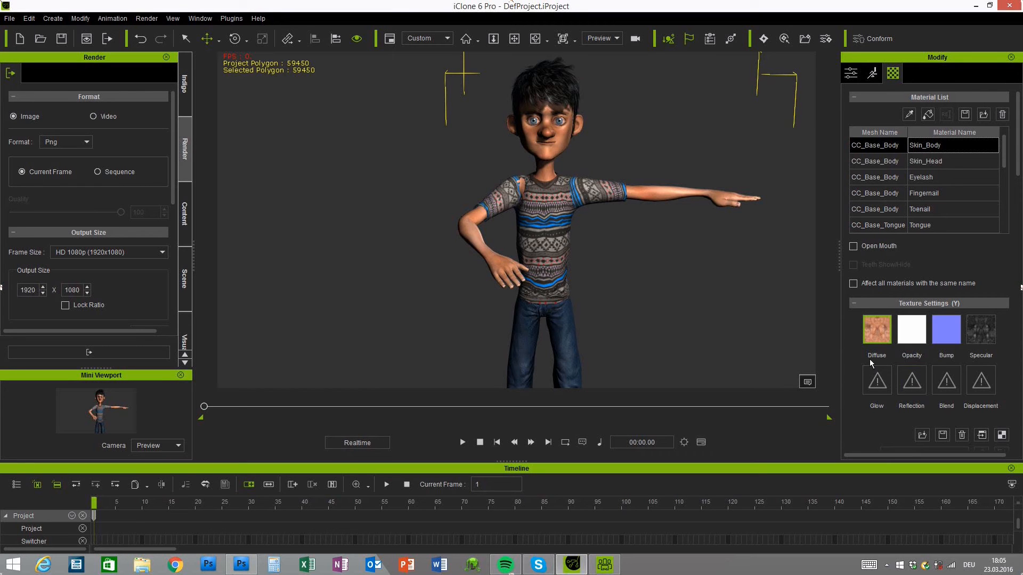
pyautogui.moveTo(901, 415)
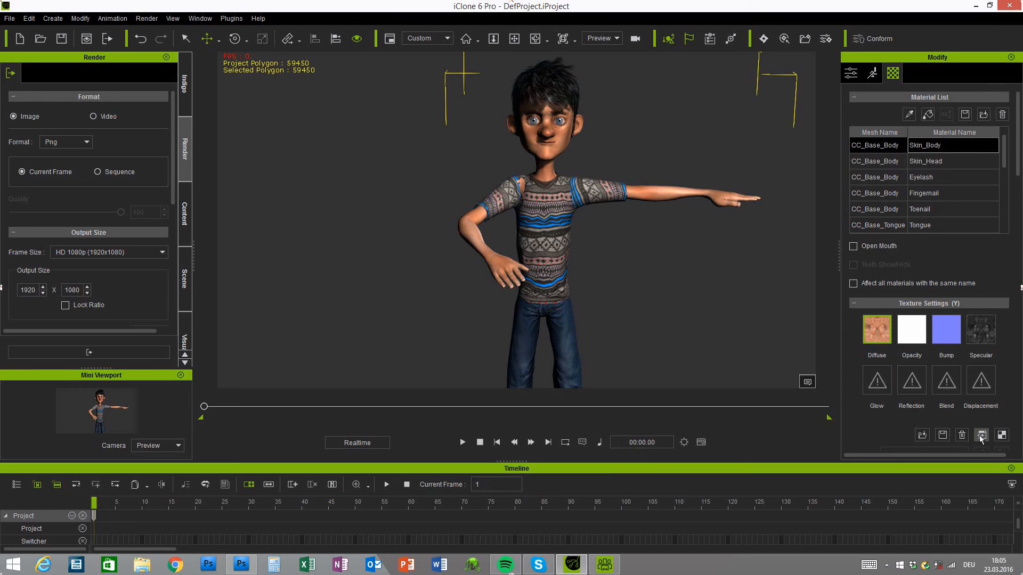
pyautogui.click(241, 565)
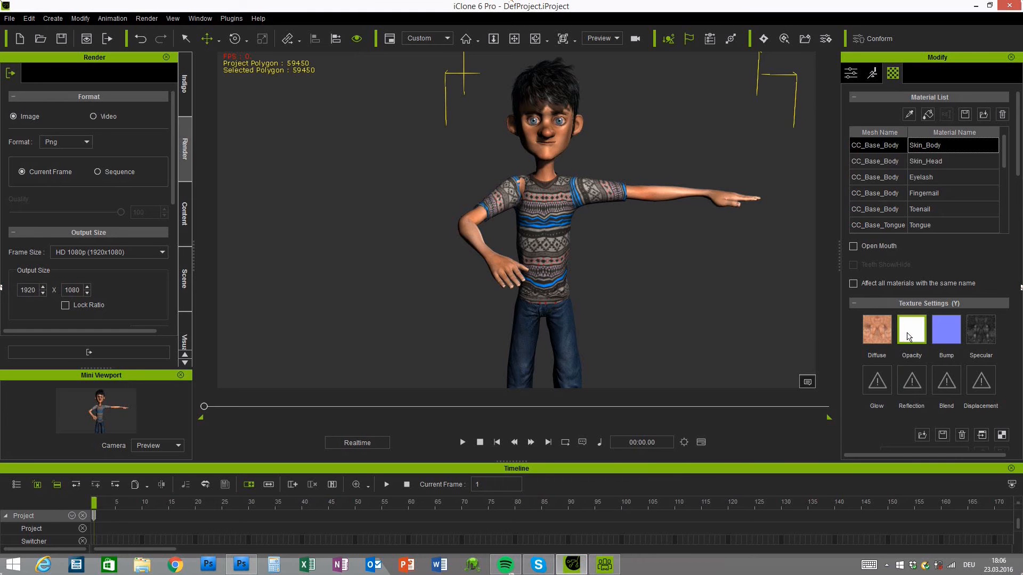
pyautogui.click(240, 565)
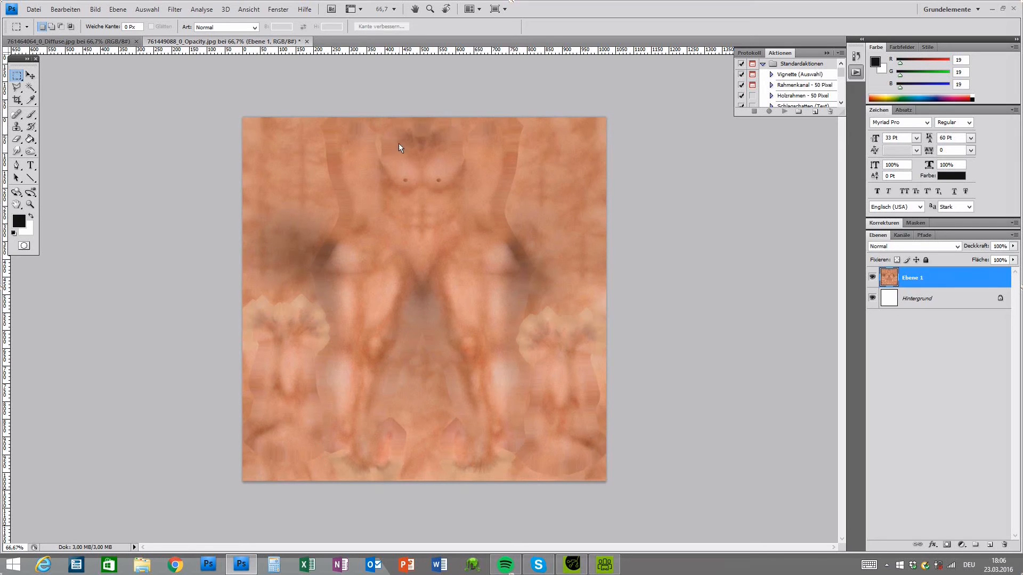
pyautogui.moveTo(383, 143)
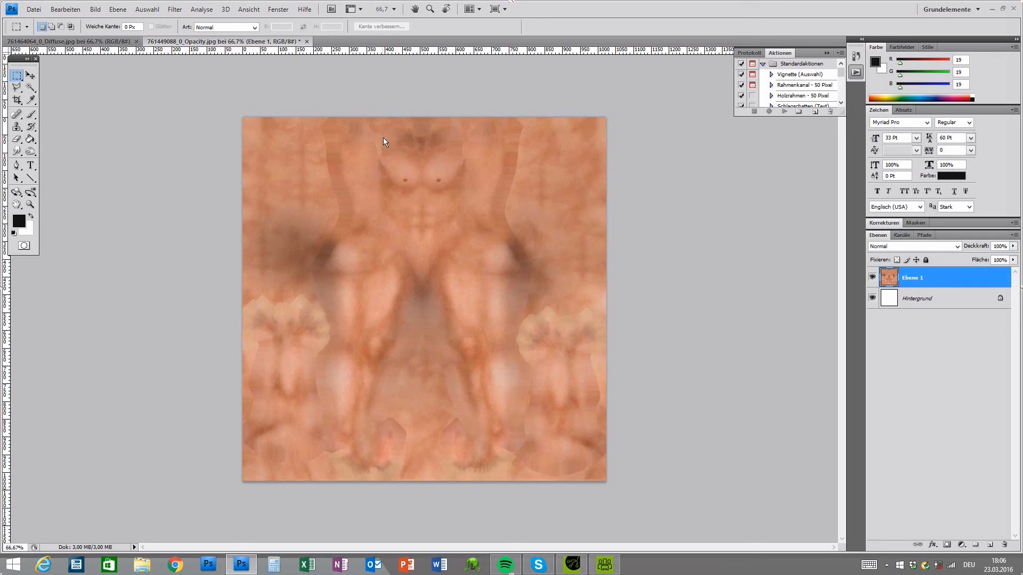
pyautogui.moveTo(369, 204)
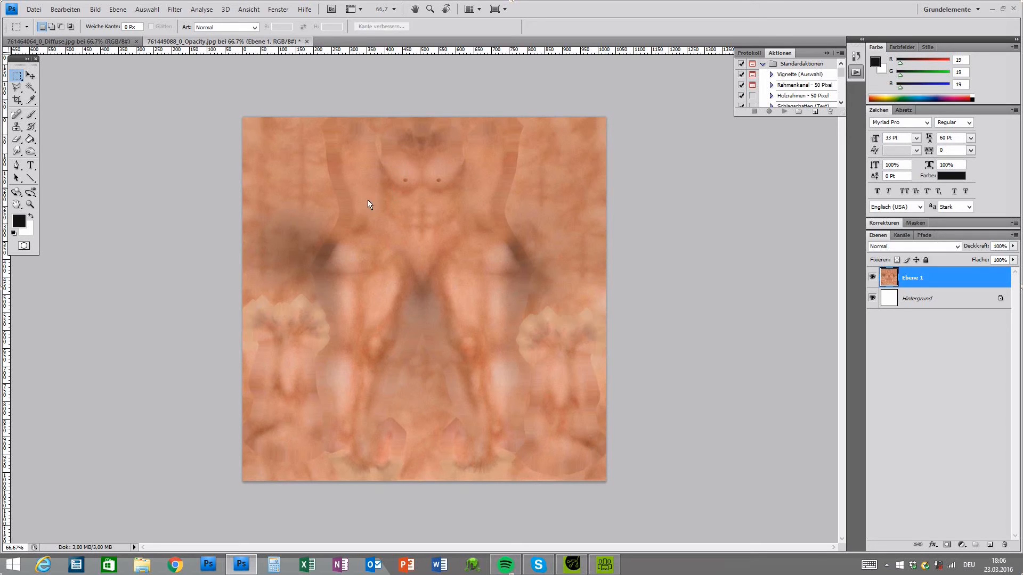
pyautogui.moveTo(337, 236)
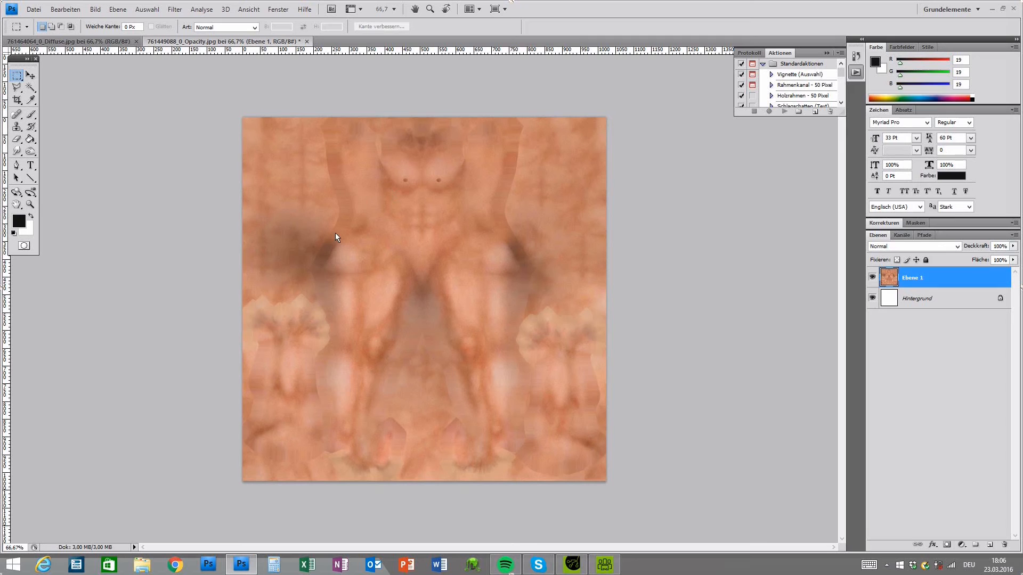
pyautogui.moveTo(383, 139)
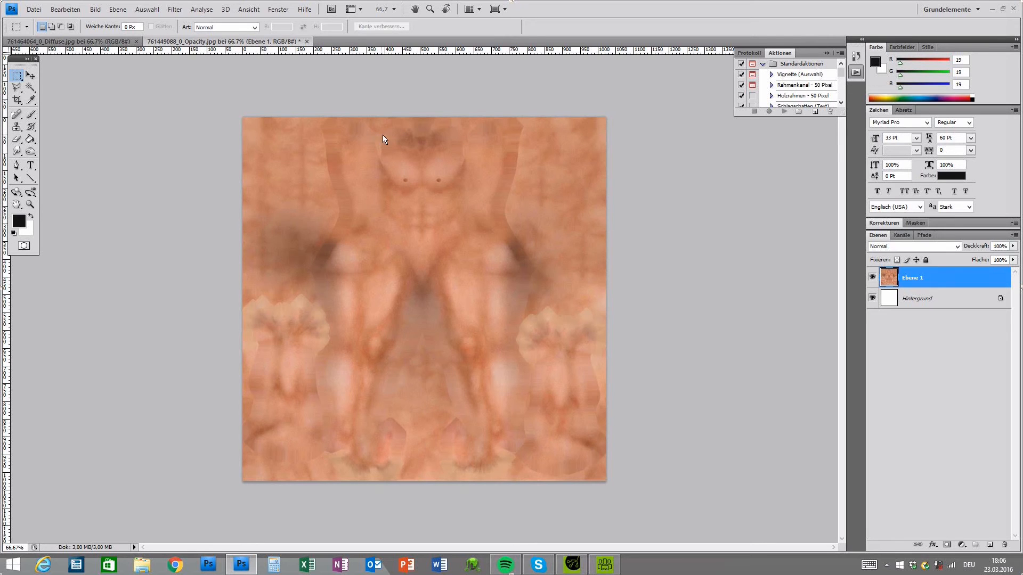
pyautogui.moveTo(388, 147)
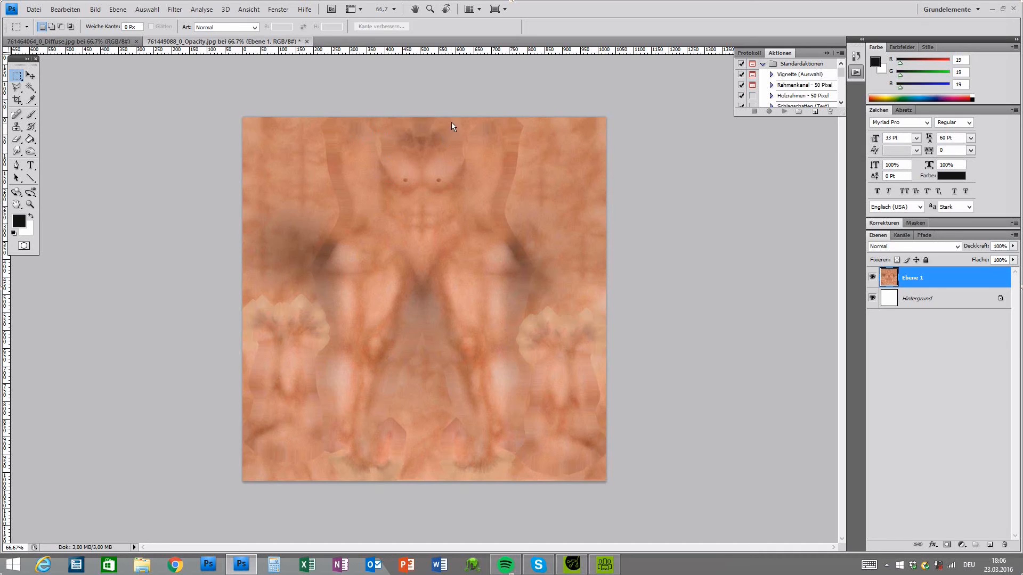
pyautogui.moveTo(320, 462)
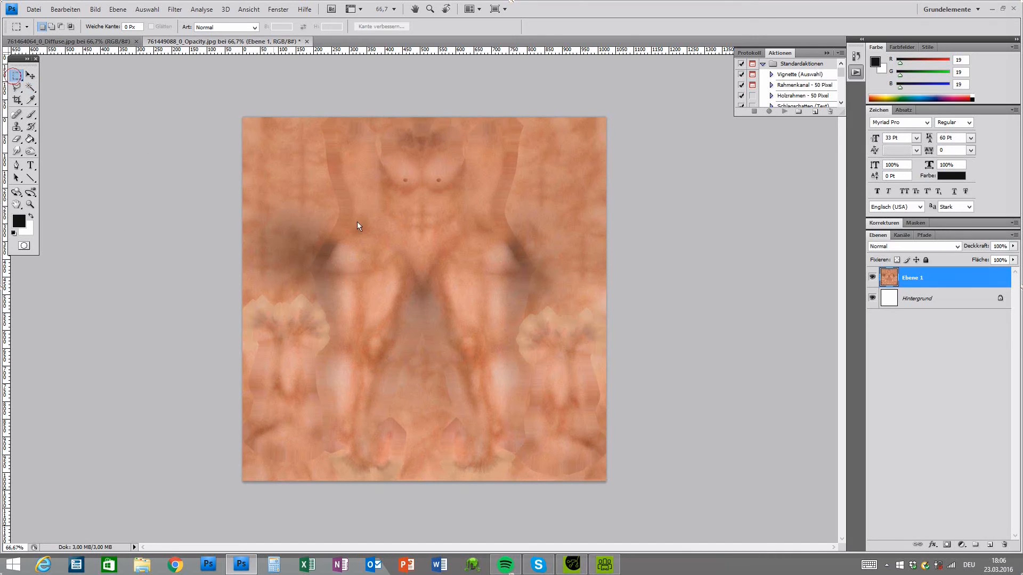
# - Fill a black rectangle on a new layer over the shoulder area above the chest
pyautogui.moveTo(361, 140); pyautogui.dragTo(393, 204)
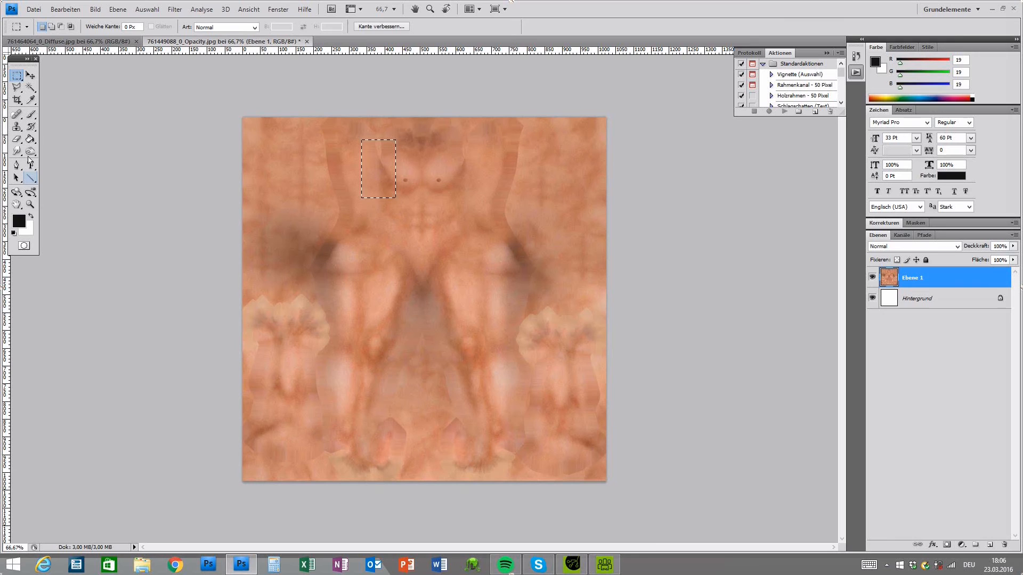
pyautogui.click(29, 139)
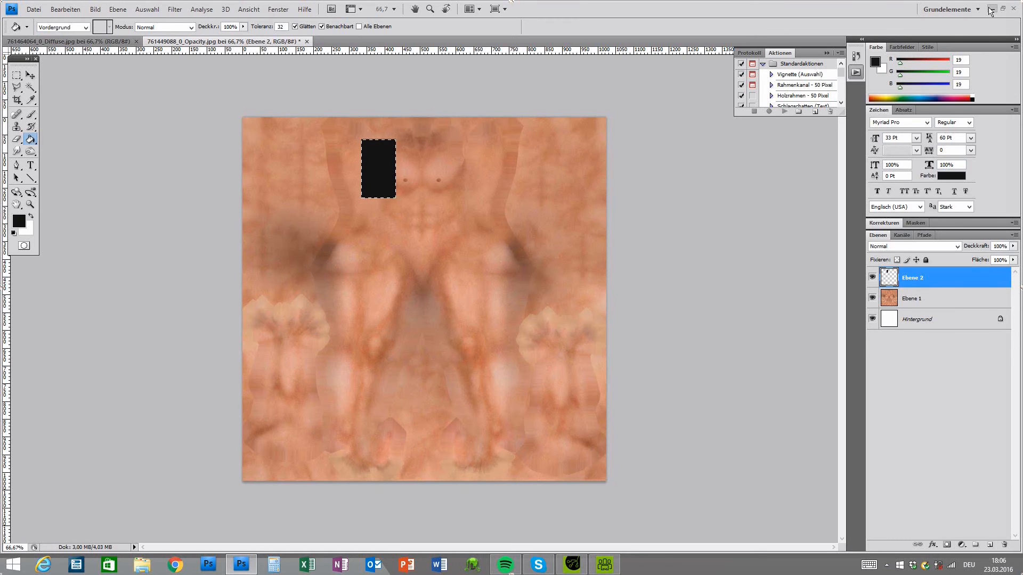
pyautogui.click(33, 9)
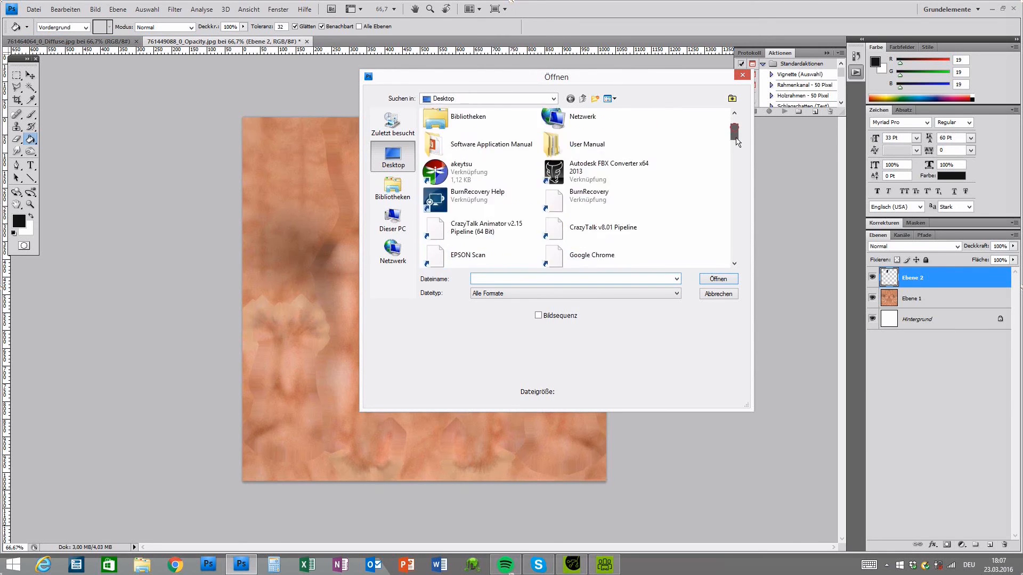
# - Open CC_Shoulders_Opacity.jpg from the Desktop
pyautogui.scroll(-3)
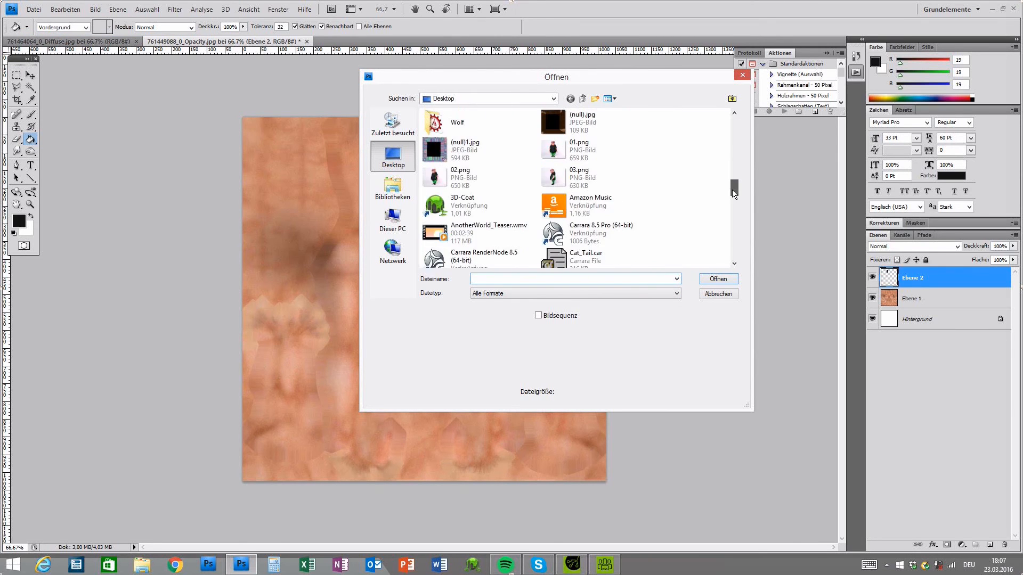
pyautogui.scroll(-3)
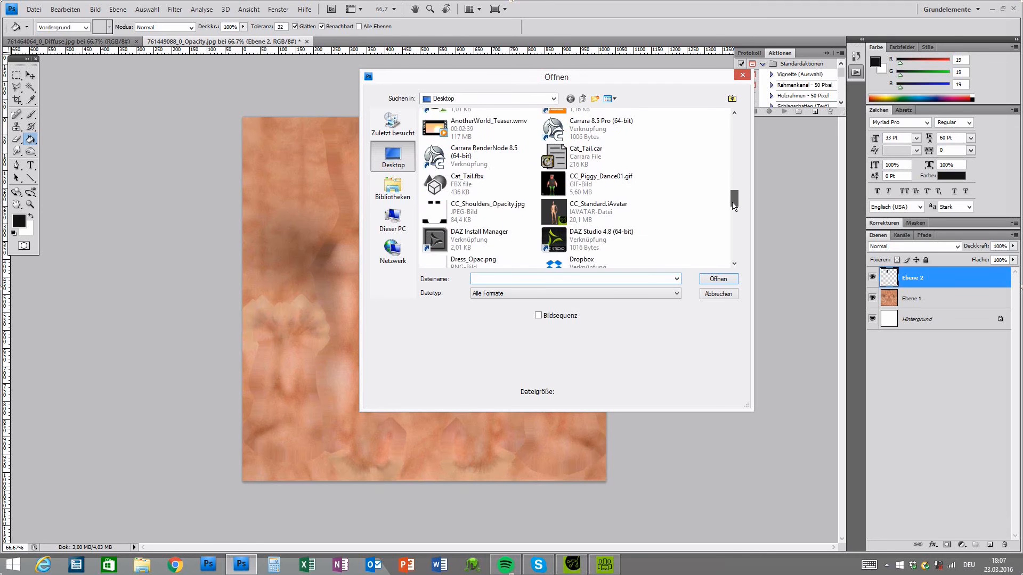
pyautogui.click(718, 293)
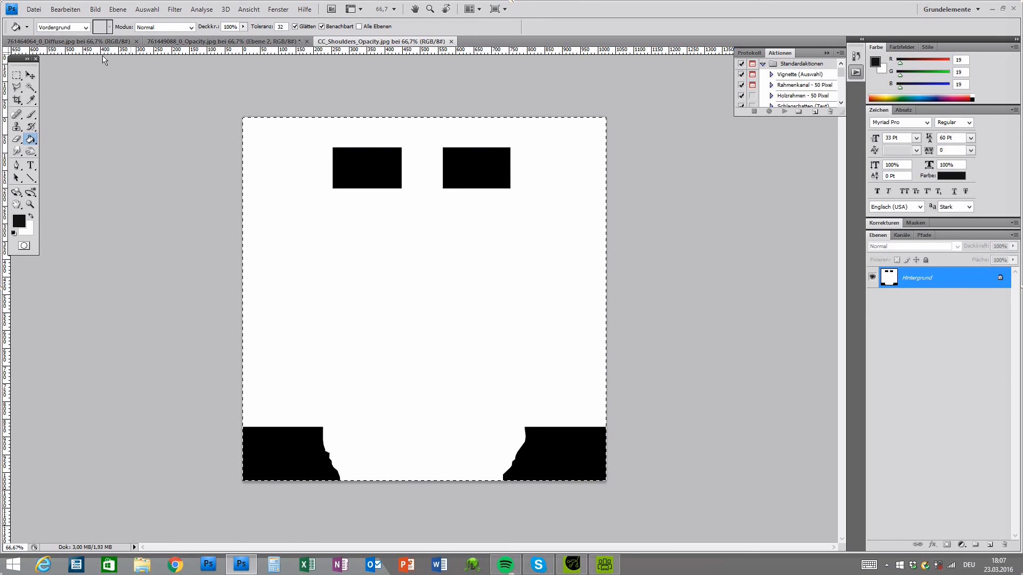
# - Copy the shoulder mask into Opacity.jpg as a layer and delete Ebene 1 and Ebene 2
pyautogui.click(225, 41)
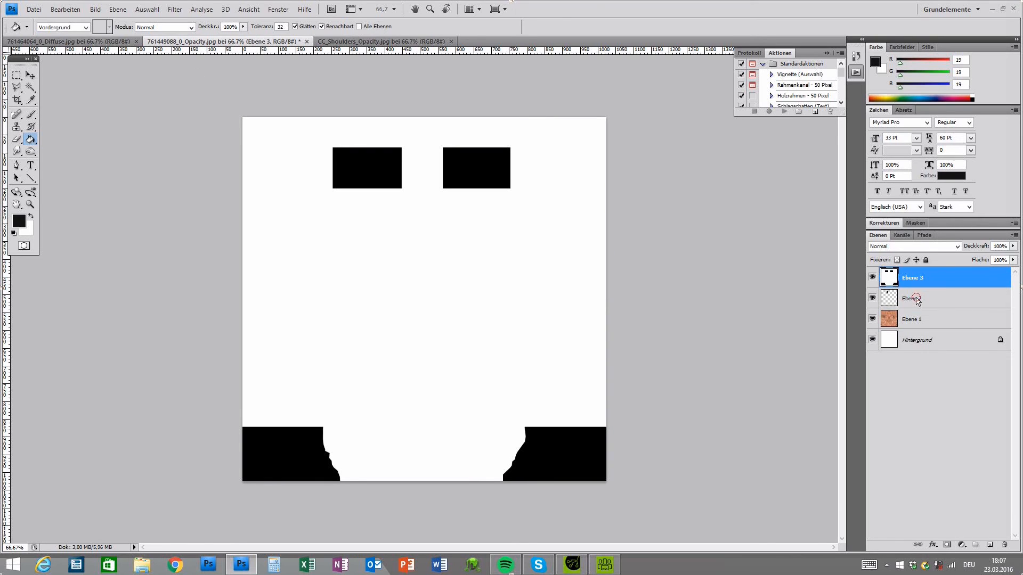
pyautogui.click(921, 299)
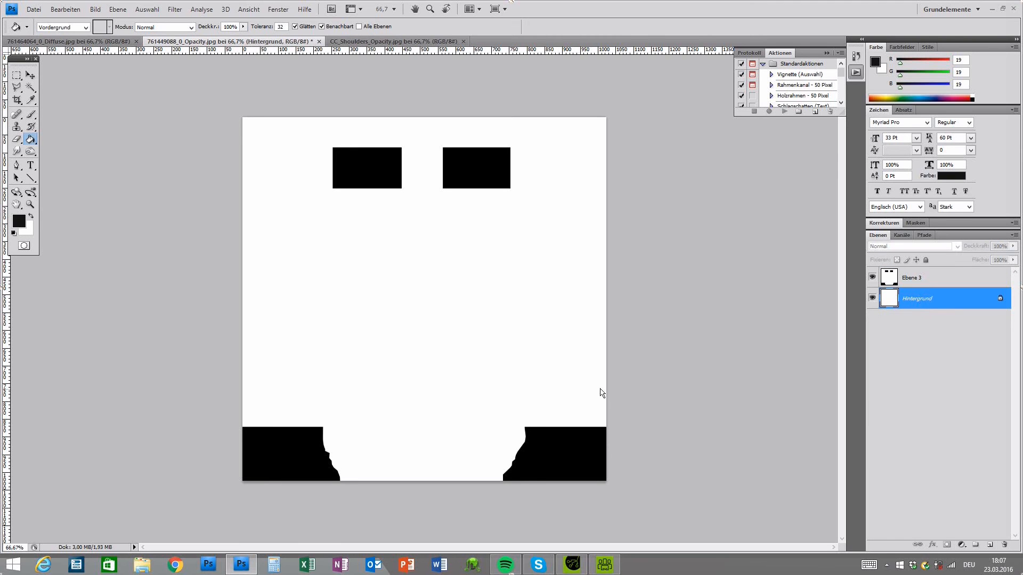
pyautogui.click(33, 9)
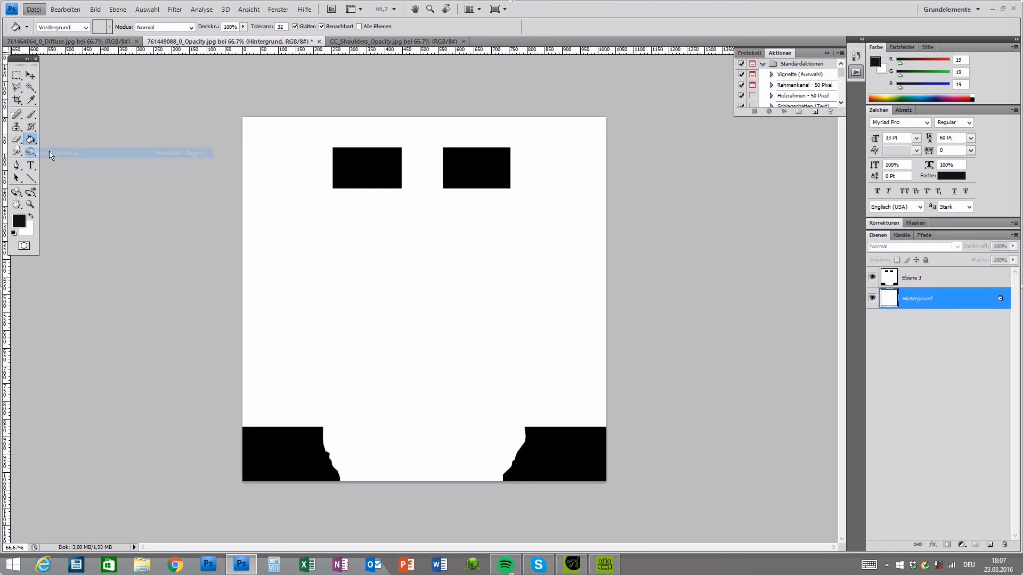
# - Save the mask as JPEG, replacing 761449088_0_Opacity.jpg in iClone6Temp
pyautogui.click(61, 153)
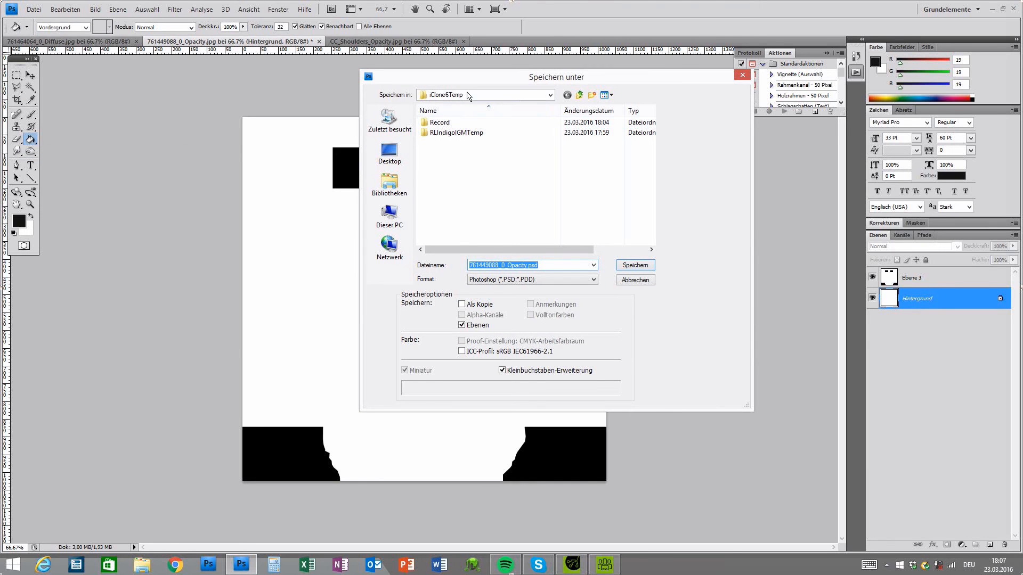
pyautogui.moveTo(471, 96)
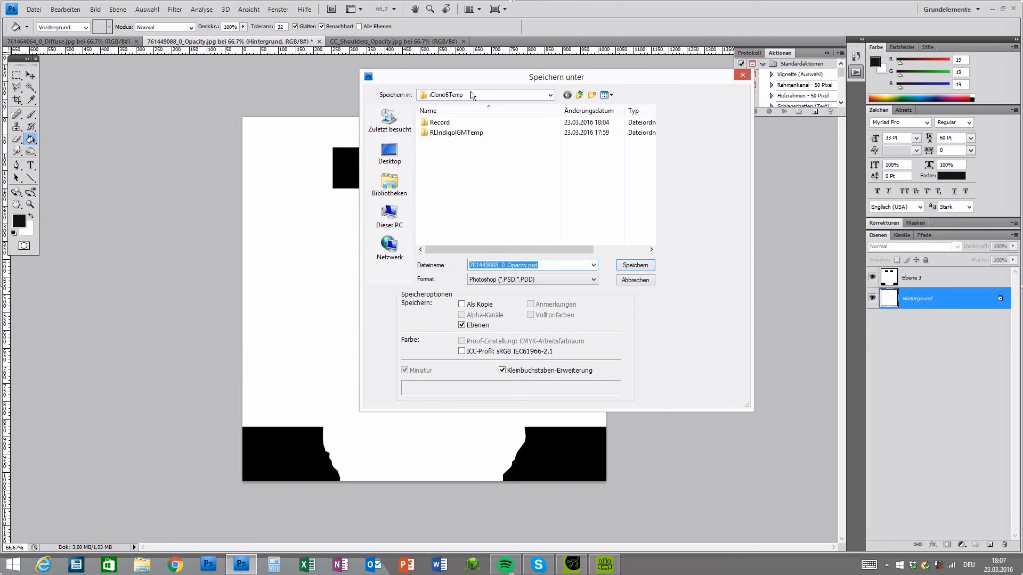
pyautogui.moveTo(461, 105)
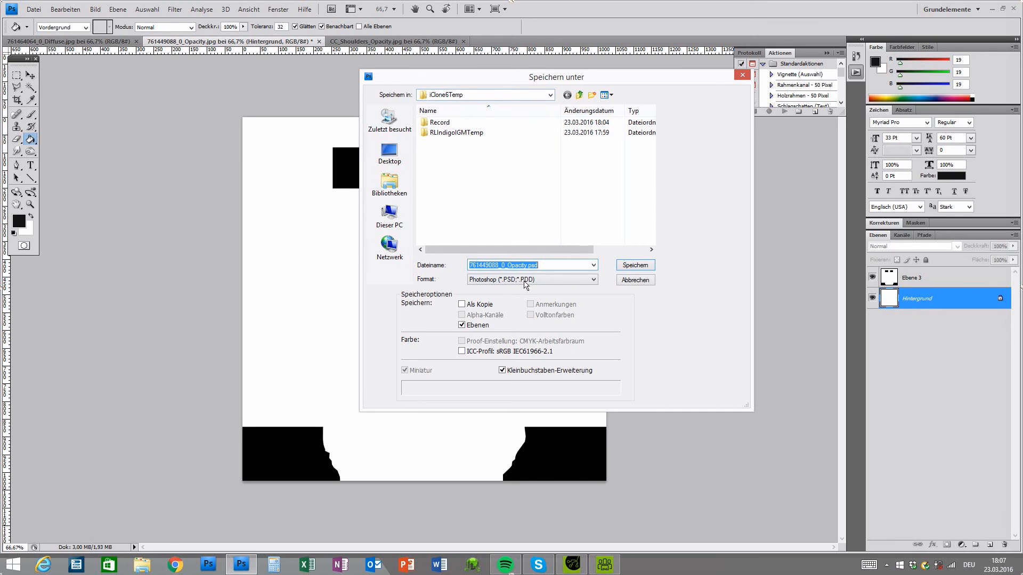
pyautogui.click(531, 279)
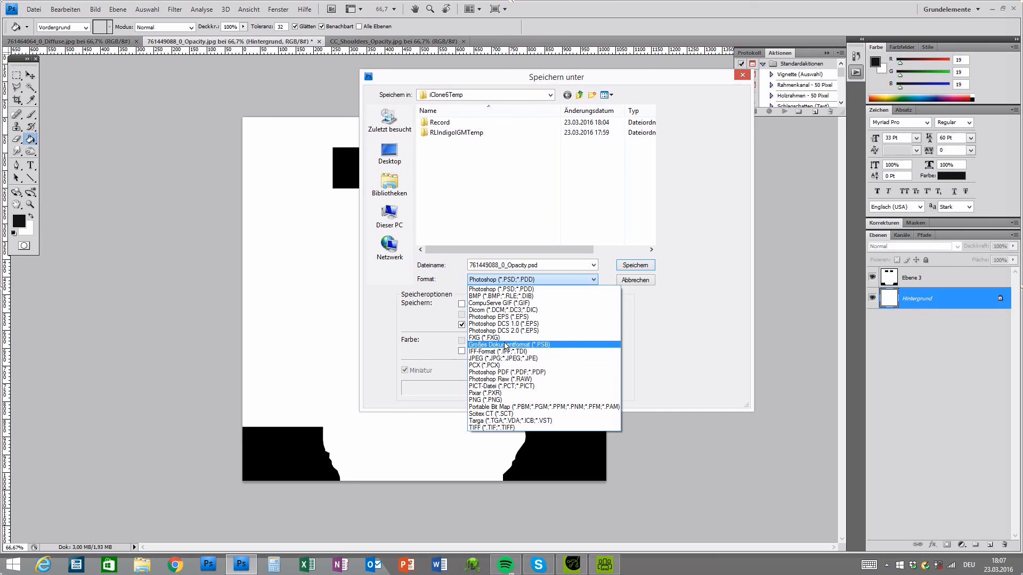
pyautogui.click(499, 358)
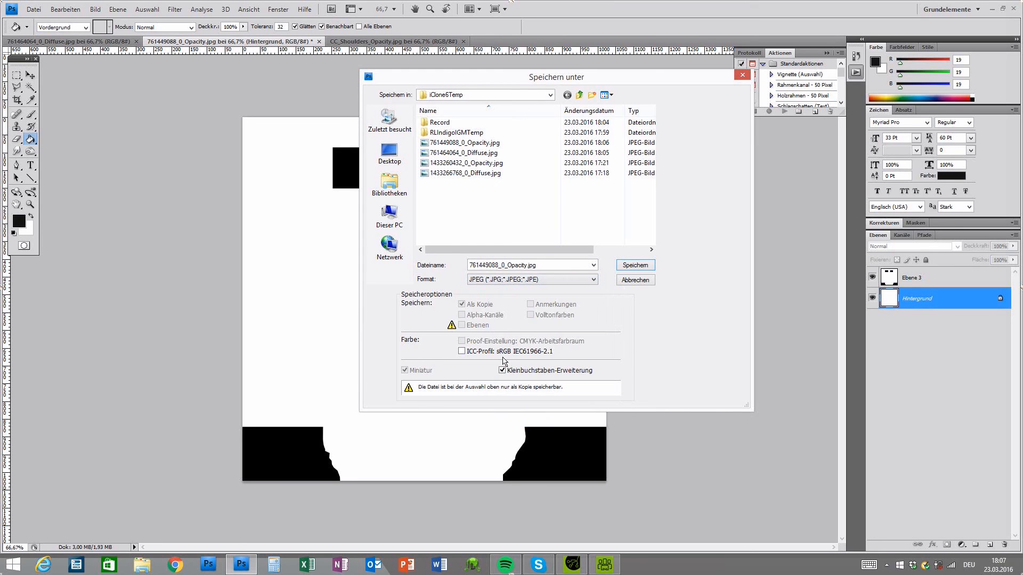
pyautogui.click(465, 142)
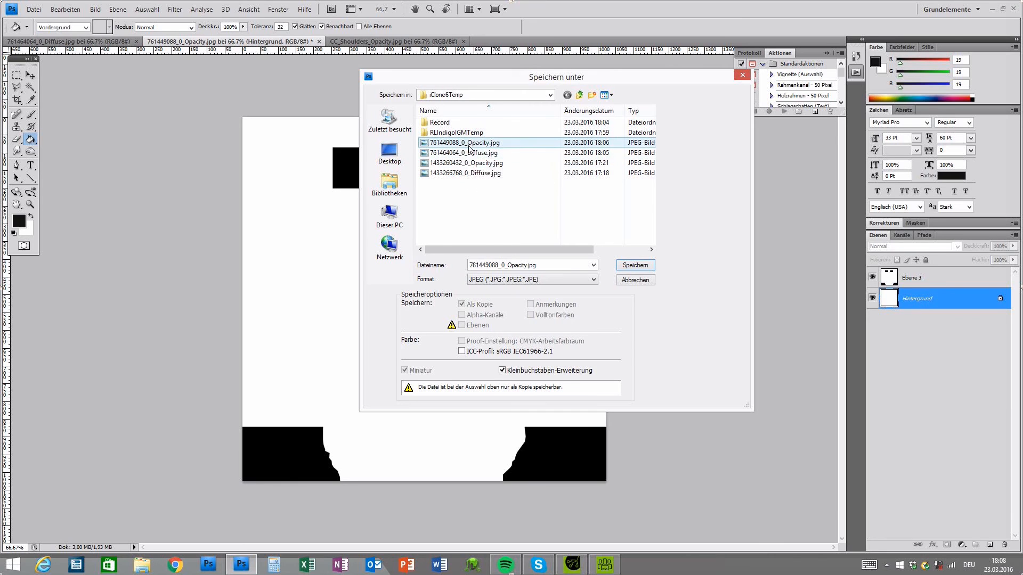
pyautogui.click(467, 163)
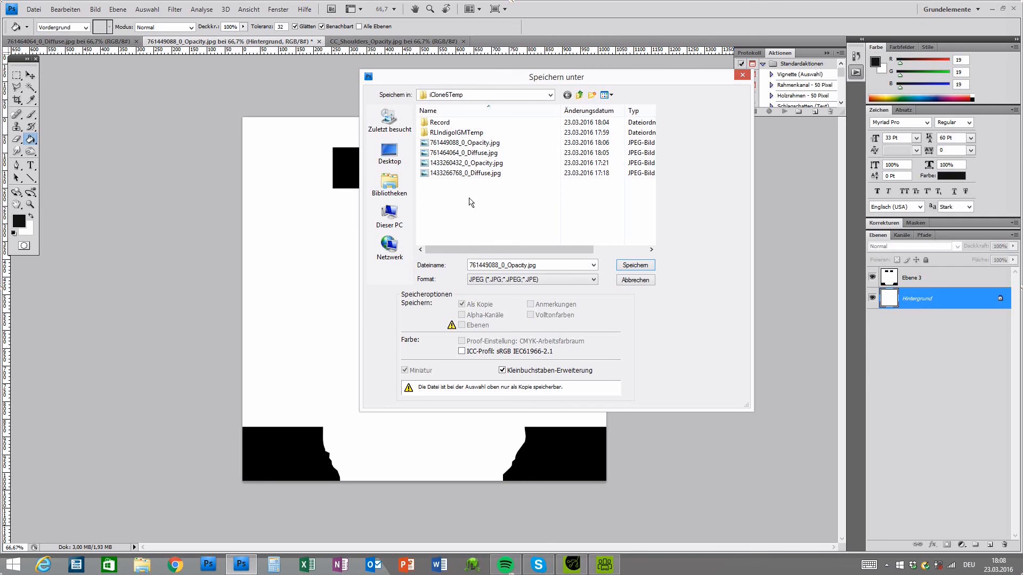
pyautogui.click(464, 142)
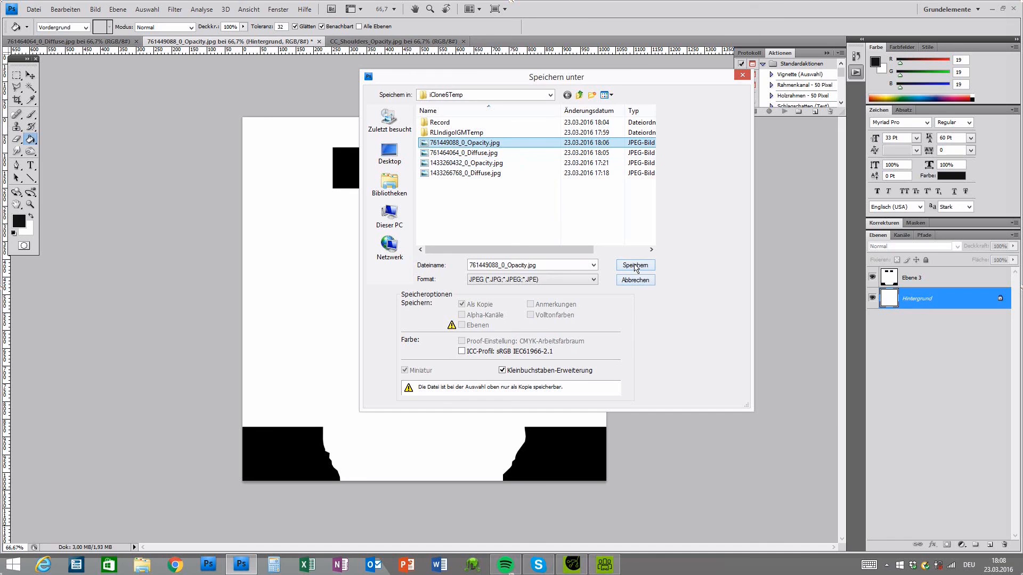
pyautogui.click(634, 265)
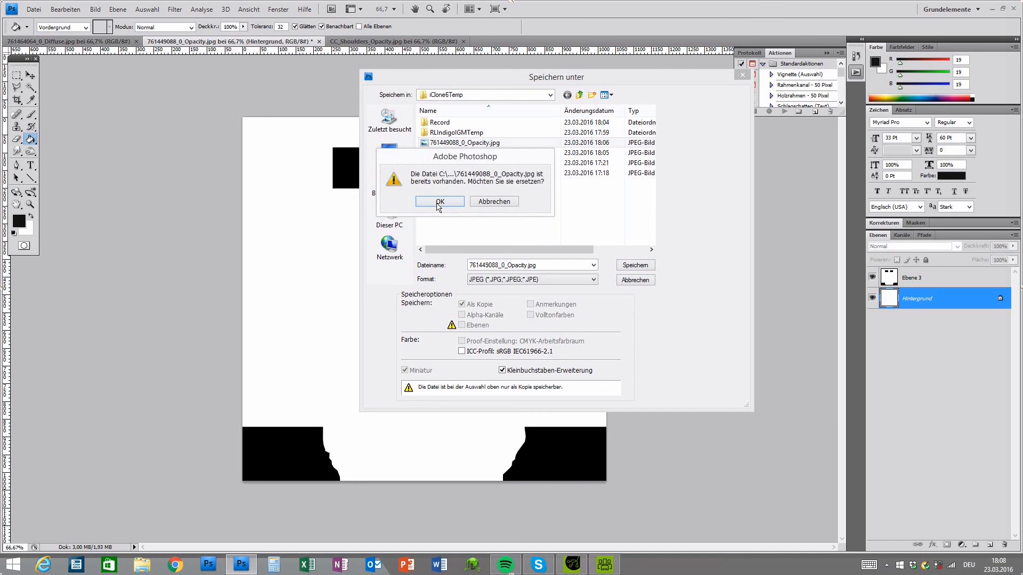
pyautogui.click(439, 201)
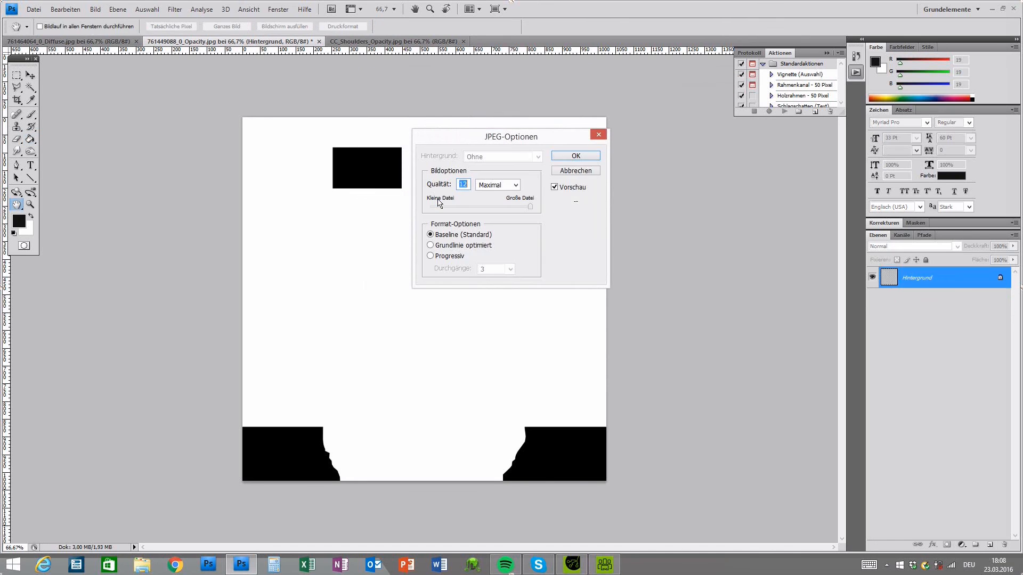
pyautogui.click(574, 155)
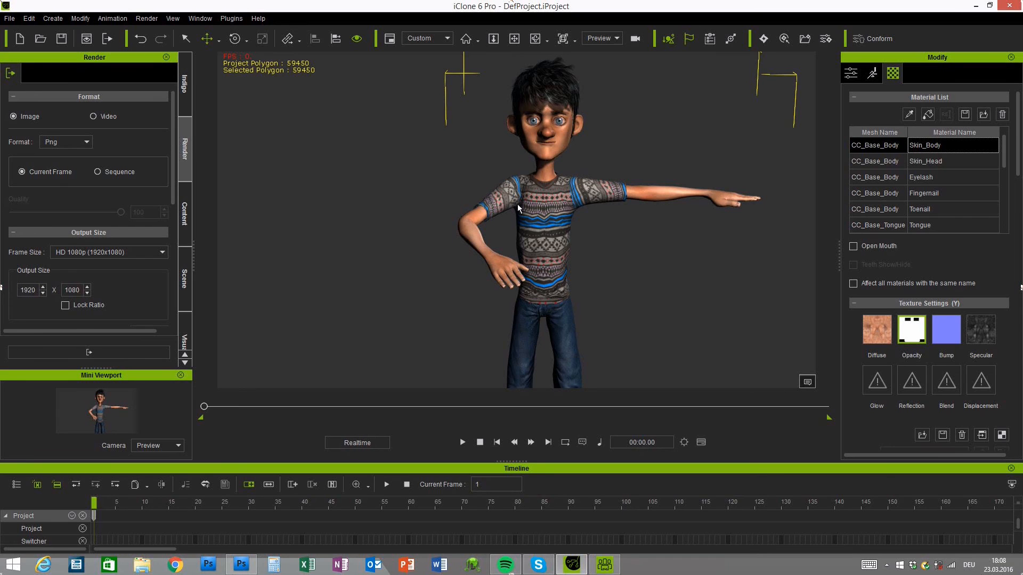
# - Repose Steven's right hand in Edit Motion Layer to rest across his torso
pyautogui.click(911, 329)
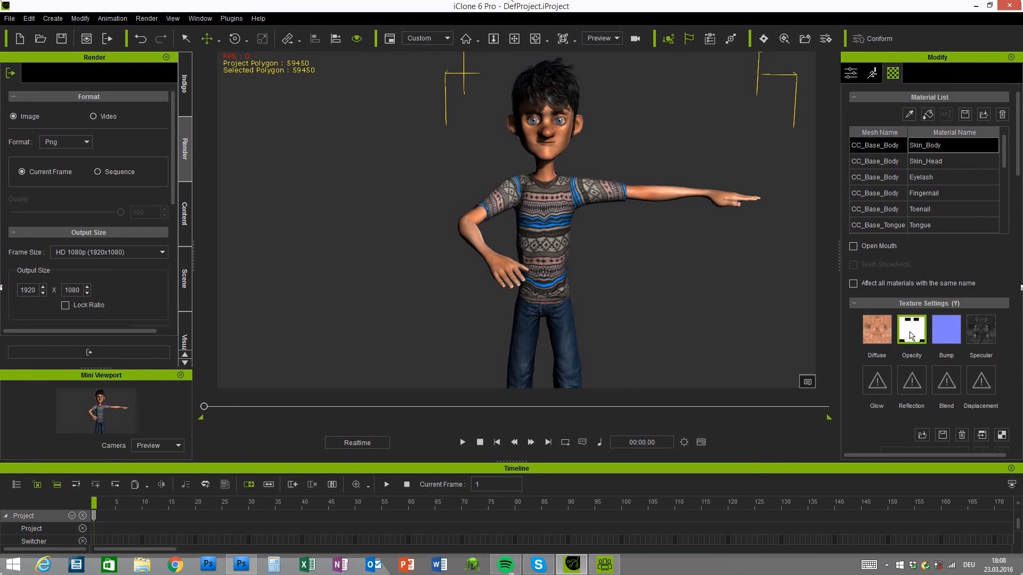
pyautogui.moveTo(911, 329)
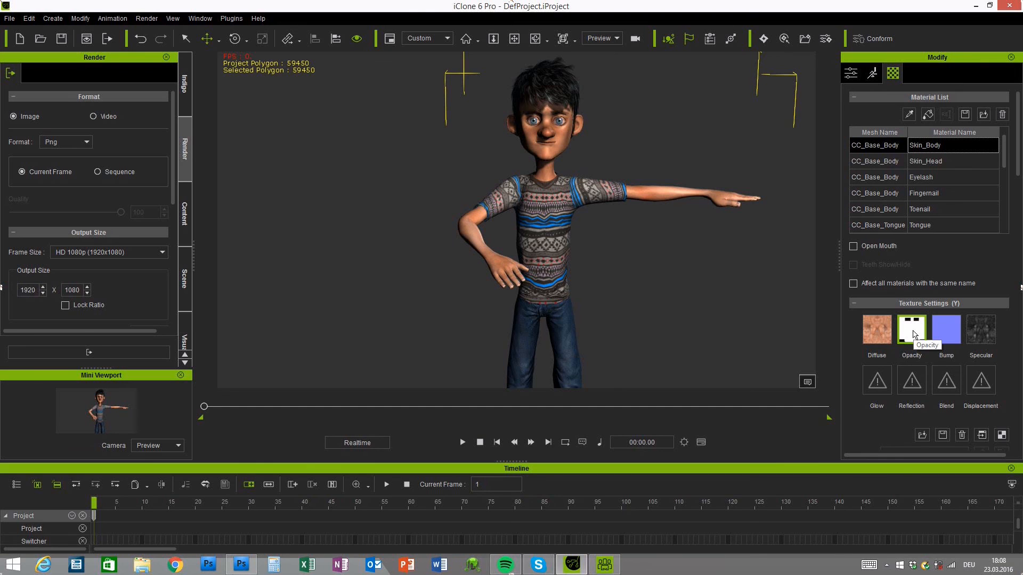
pyautogui.click(872, 73)
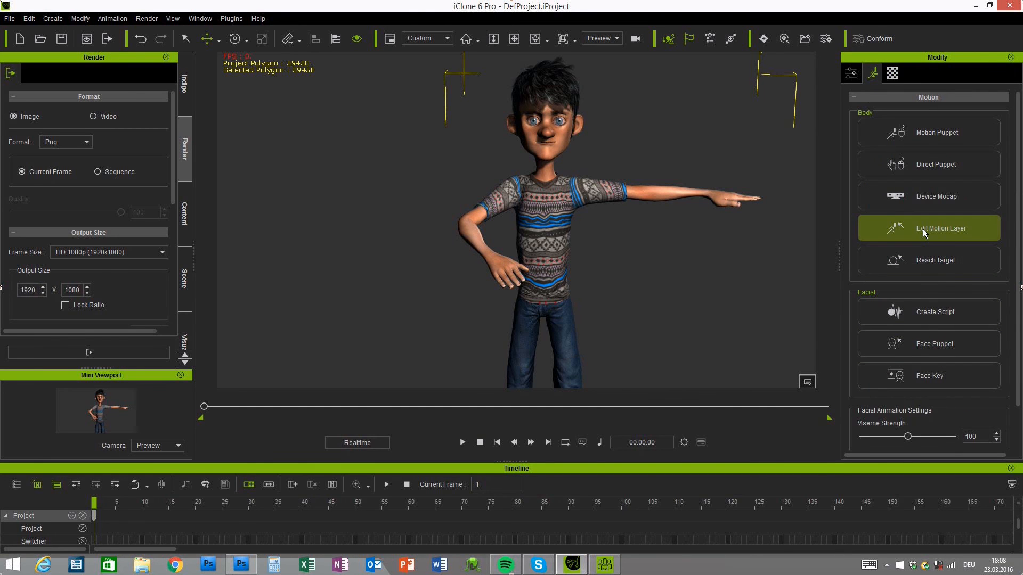
pyautogui.click(928, 228)
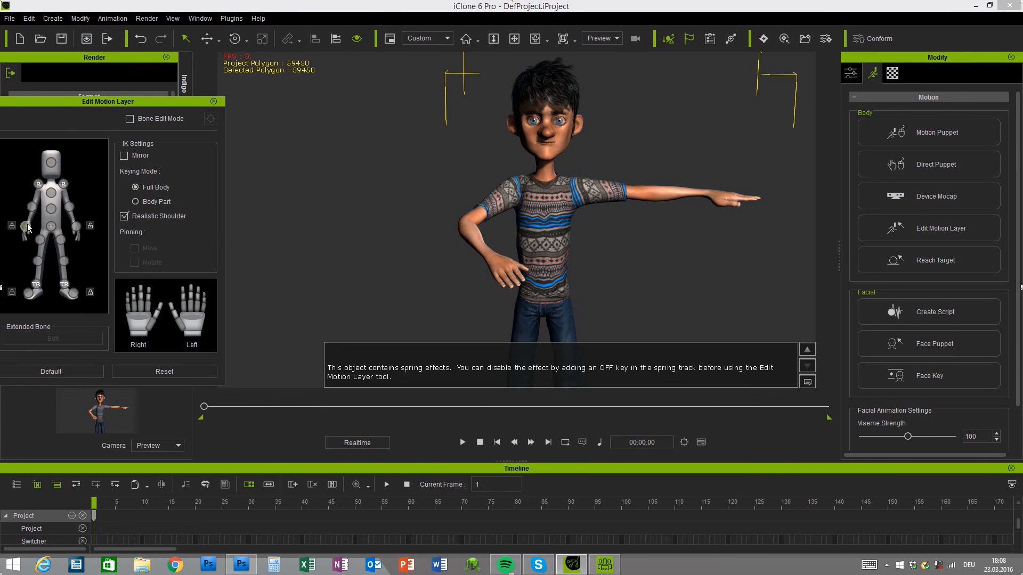
pyautogui.click(25, 226)
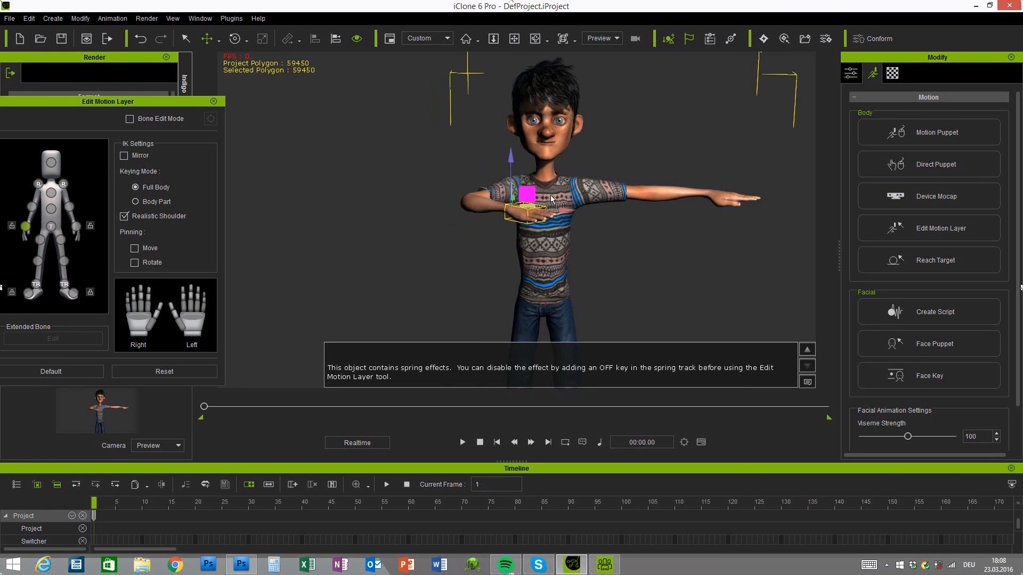
pyautogui.moveTo(532, 199); pyautogui.dragTo(528, 245)
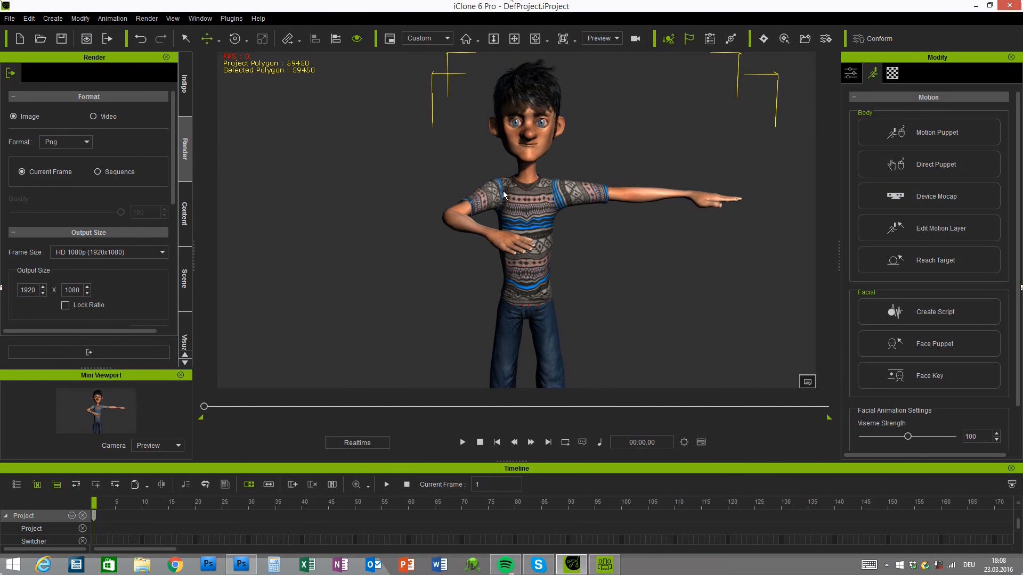
pyautogui.moveTo(555, 179)
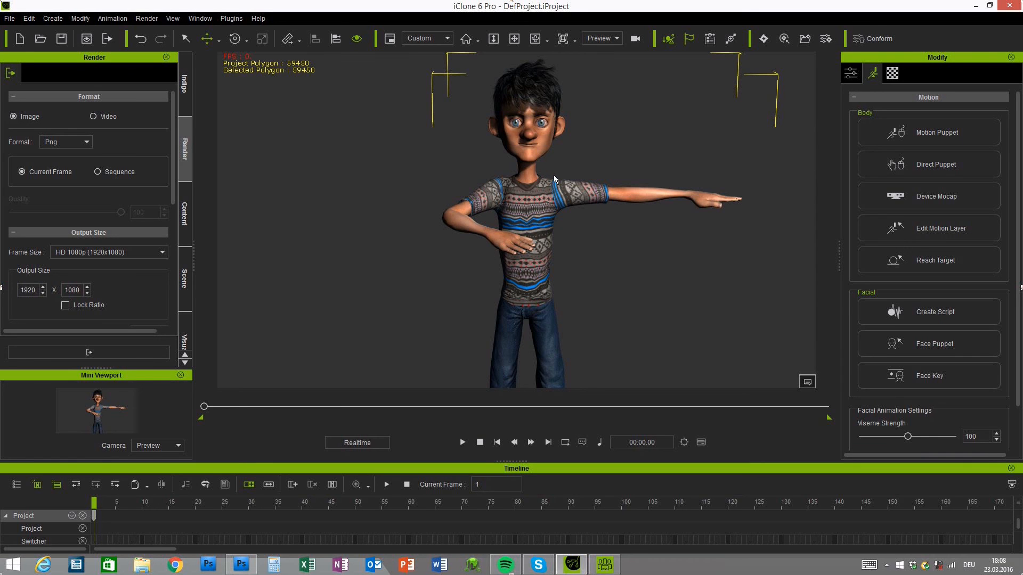
pyautogui.moveTo(654, 319)
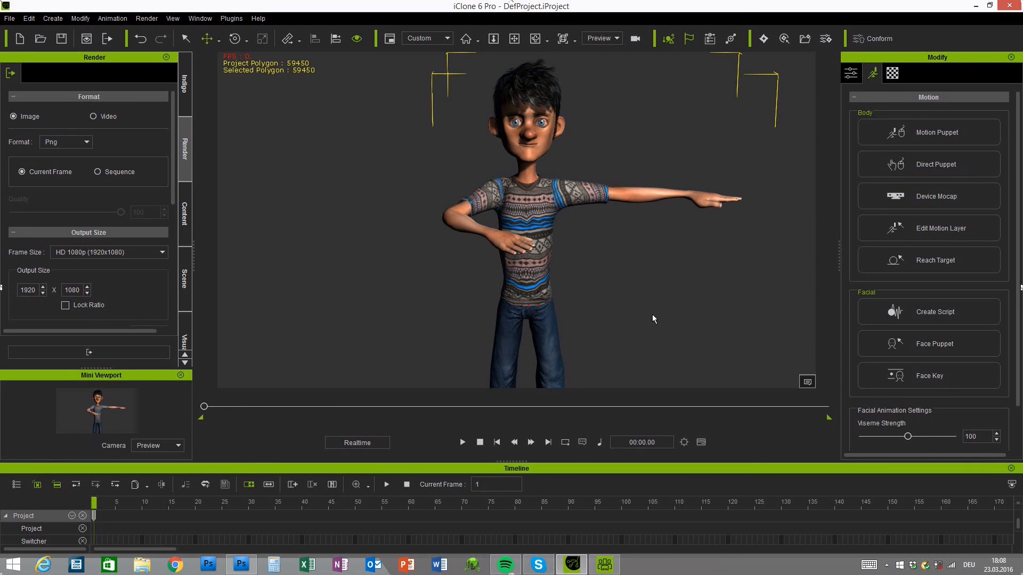
pyautogui.moveTo(655, 317)
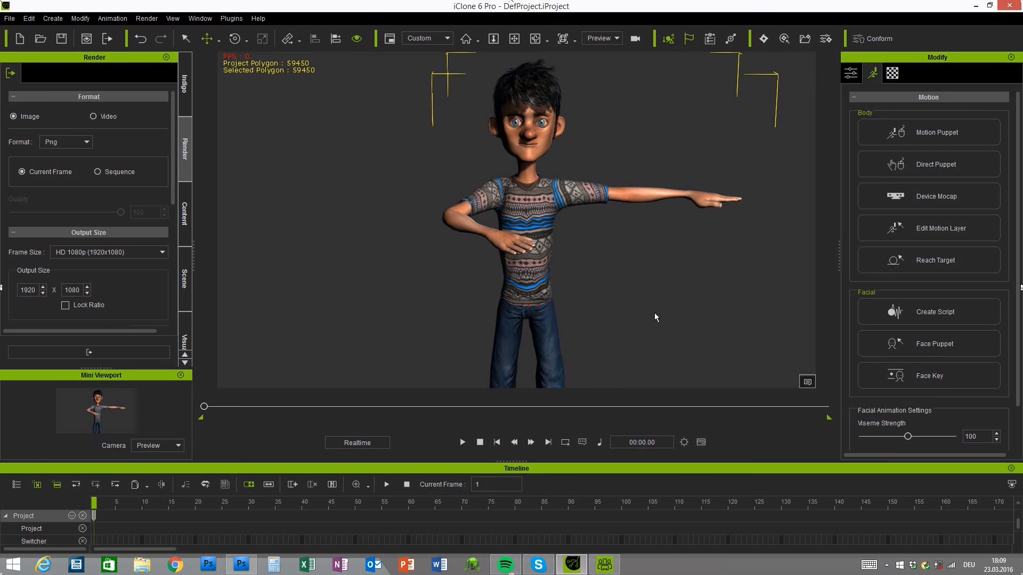
pyautogui.moveTo(756, 270)
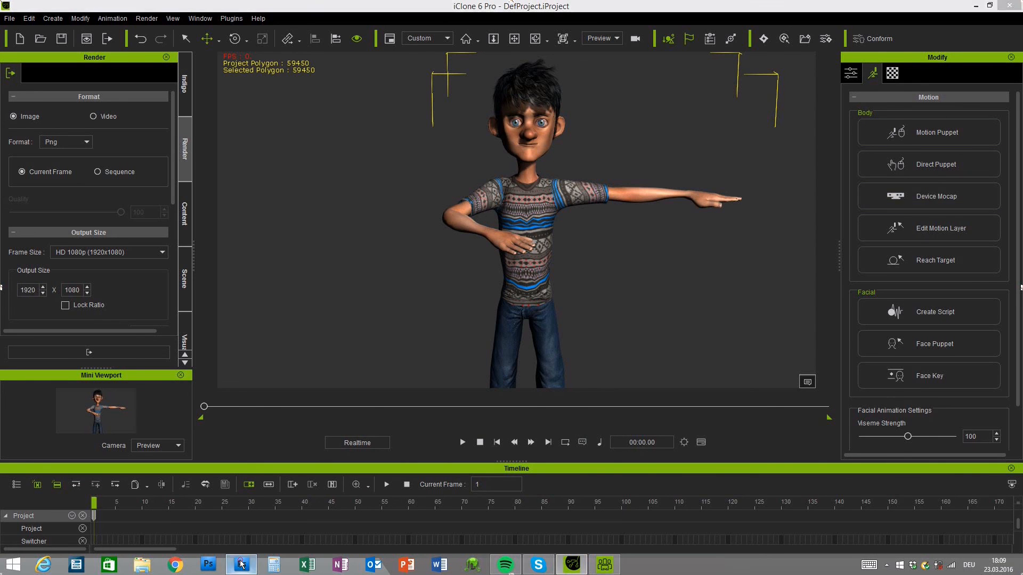
# - Switch back to Photoshop to view the shoulder opacity mask document
pyautogui.click(241, 565)
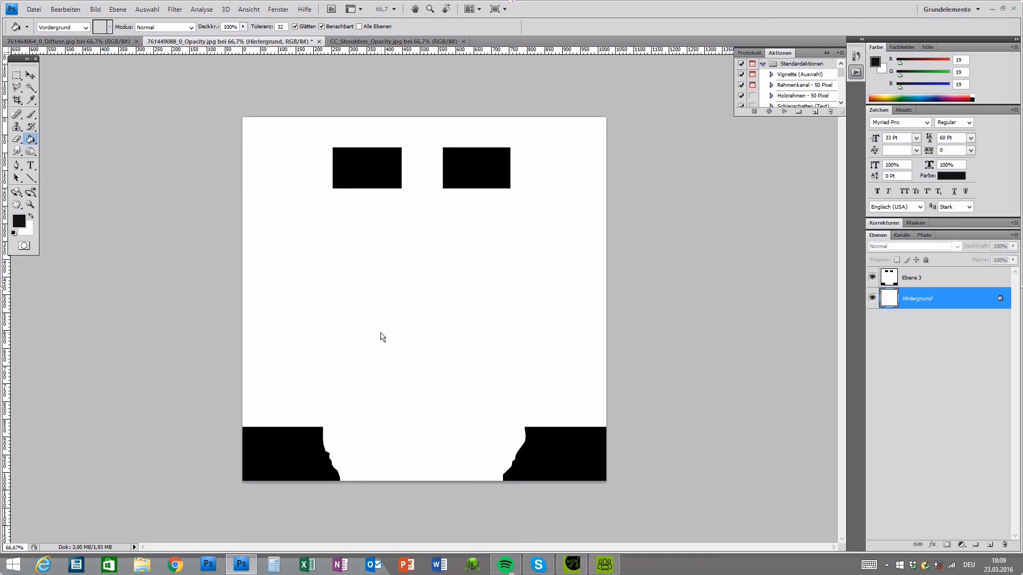
pyautogui.moveTo(416, 276)
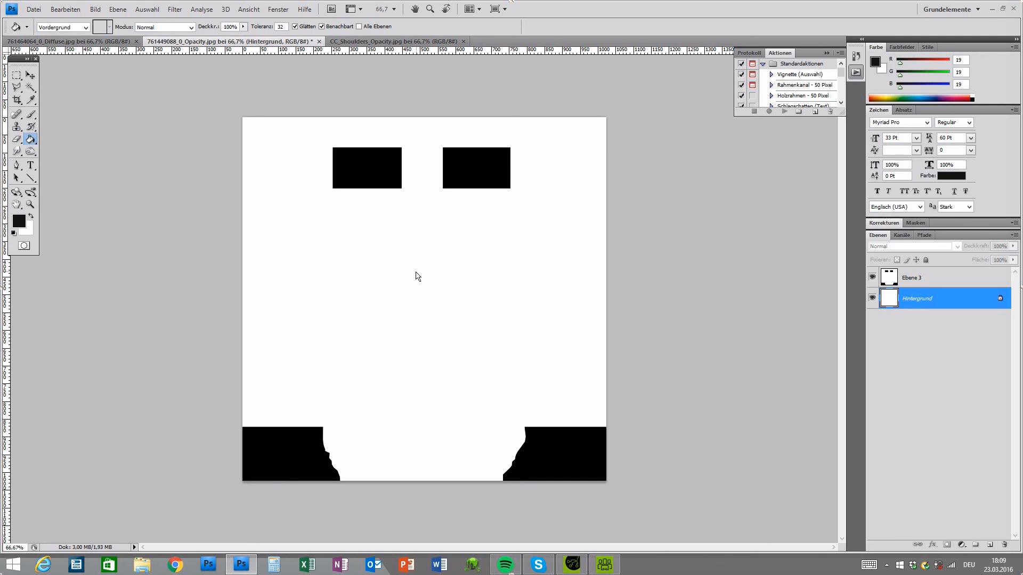
pyautogui.moveTo(580, 517)
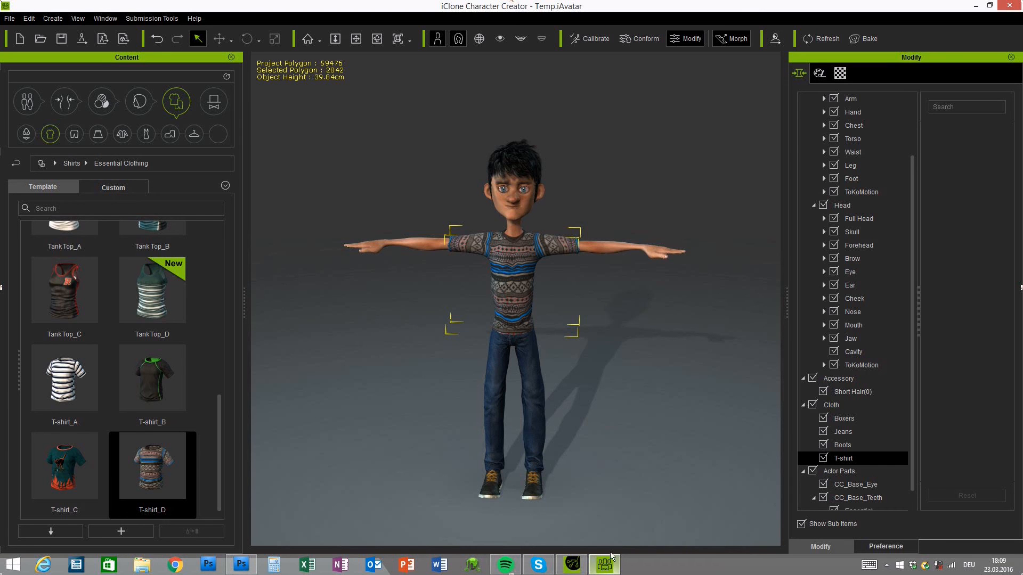
pyautogui.moveTo(605, 486)
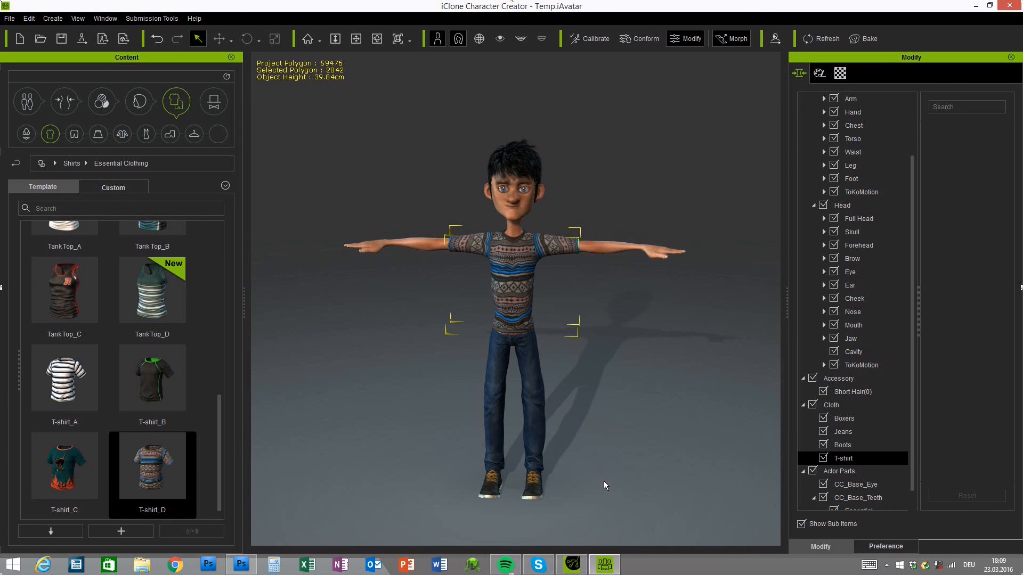